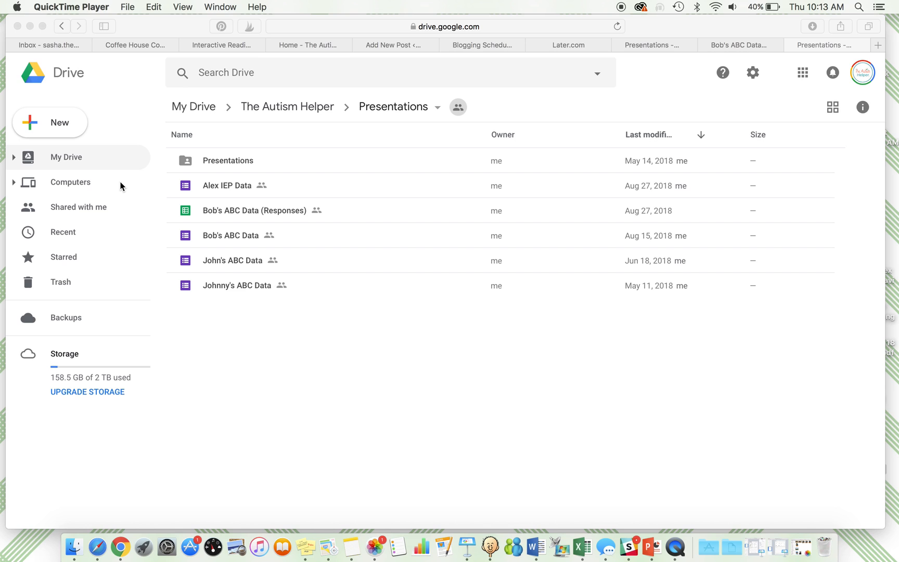
{"action": "mouse_move", "coordinate": [270, 243]}
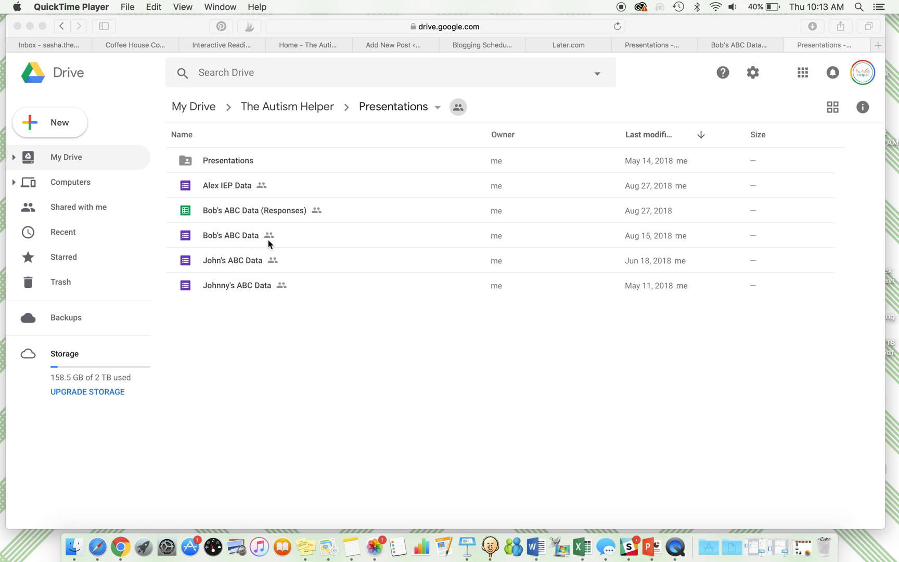
{"action": "mouse_move", "coordinate": [19, 60]}
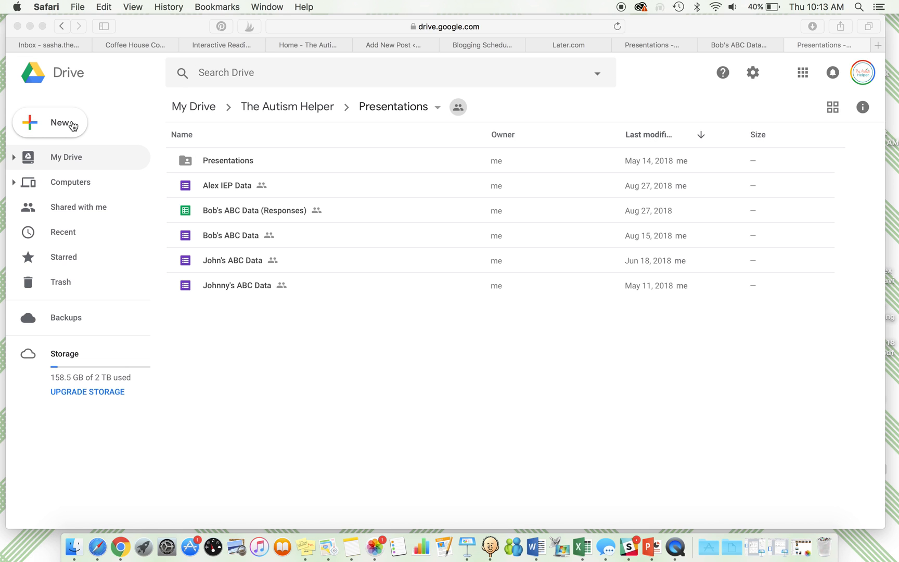
Create a new Google Form in the shared Presentations folder with its sharing permissions
{"action": "left_click", "coordinate": [62, 268]}
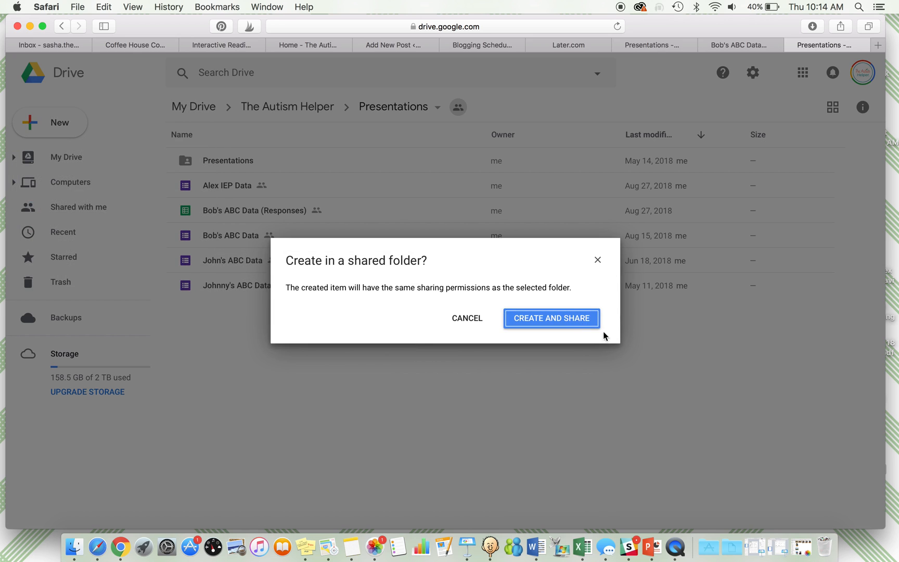
{"action": "left_click", "coordinate": [551, 318]}
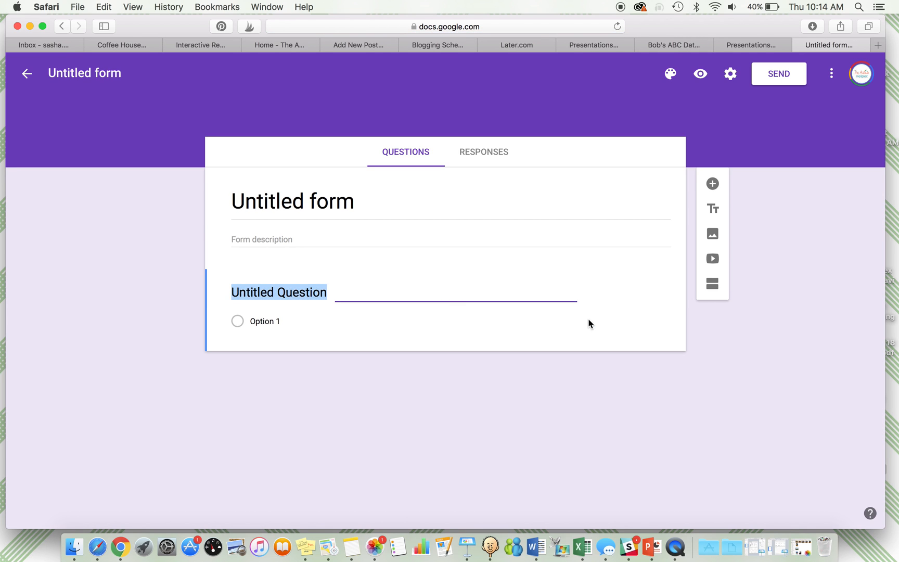
Title the form "Allison's ABC Data" and make the first question a Date question
{"action": "left_click", "coordinate": [293, 201]}
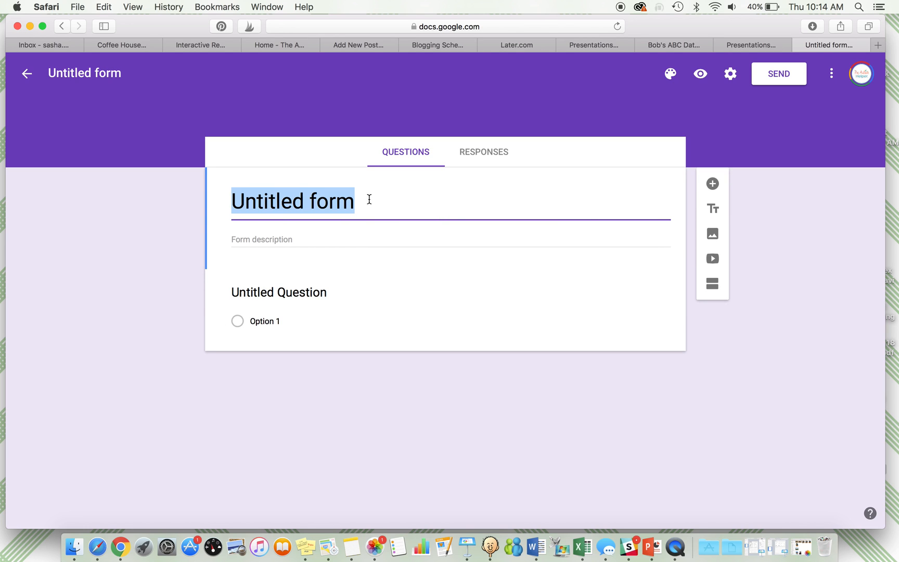
{"action": "type", "text": "Allison's ABC Data"}
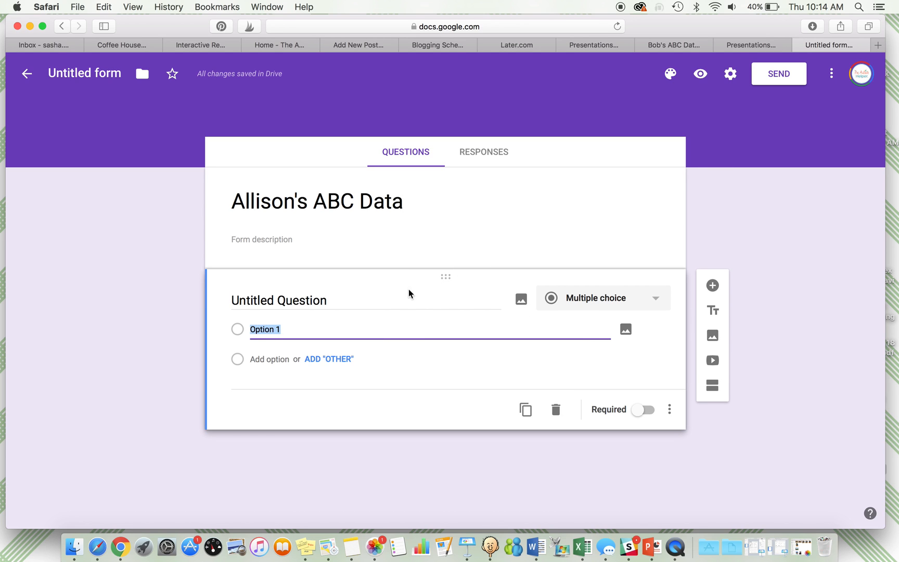
{"action": "left_click", "coordinate": [602, 298]}
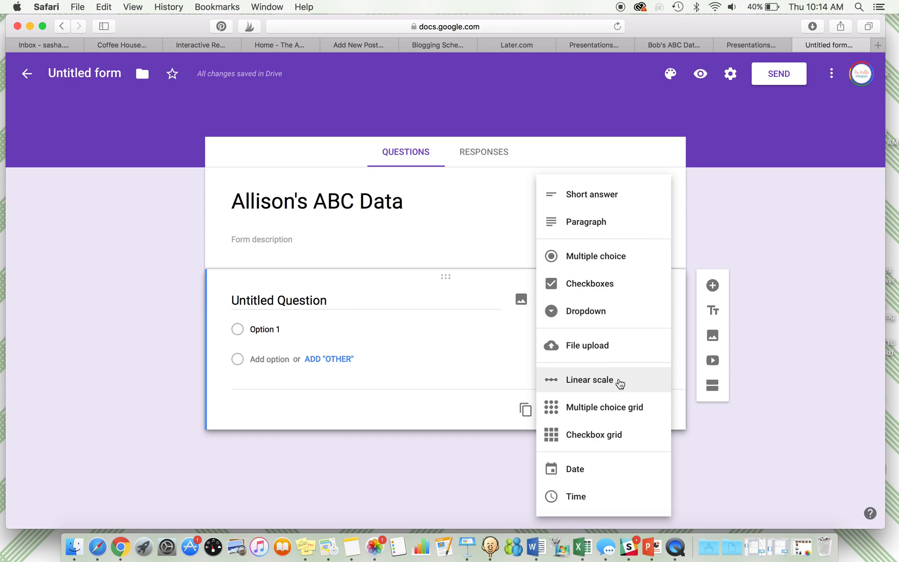
{"action": "left_click", "coordinate": [574, 468]}
{"action": "type", "text": "antecedents"}
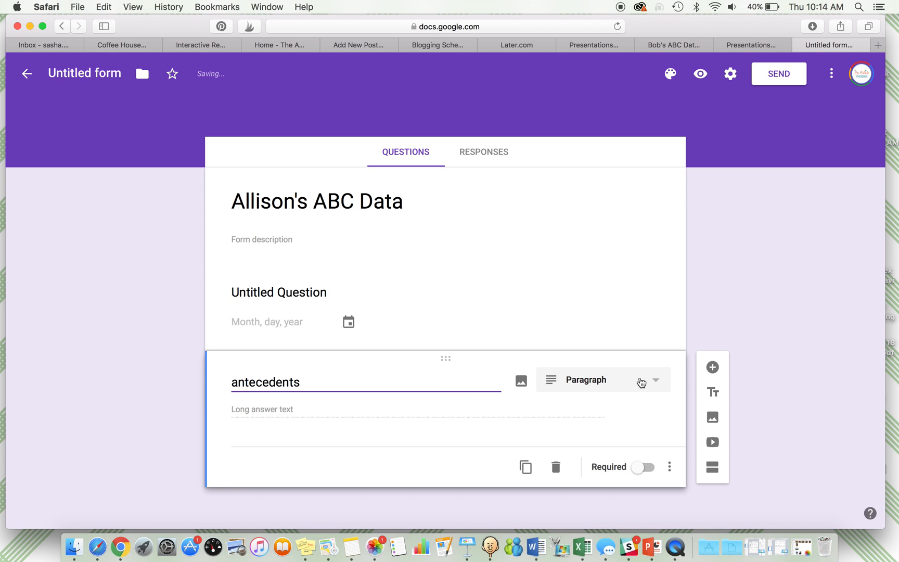
Make antecedents a checkbox question with 'work demand' and an Other choice
{"action": "left_click", "coordinate": [603, 380]}
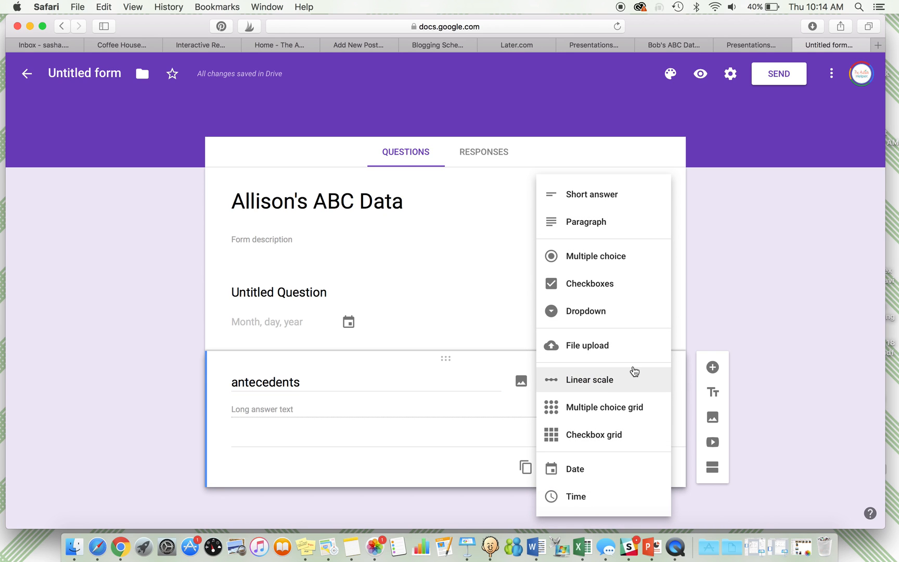
{"action": "left_click", "coordinate": [592, 283]}
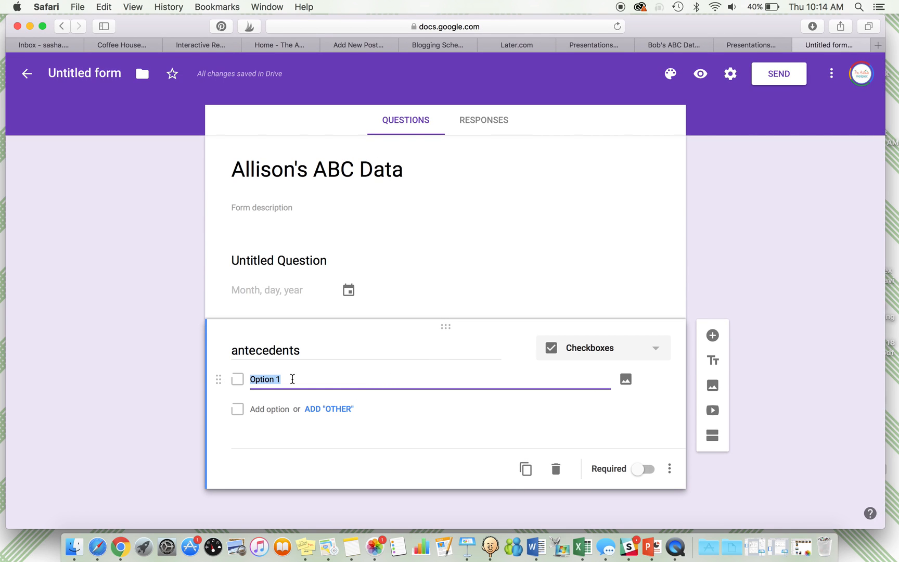
{"action": "type", "text": "w"}
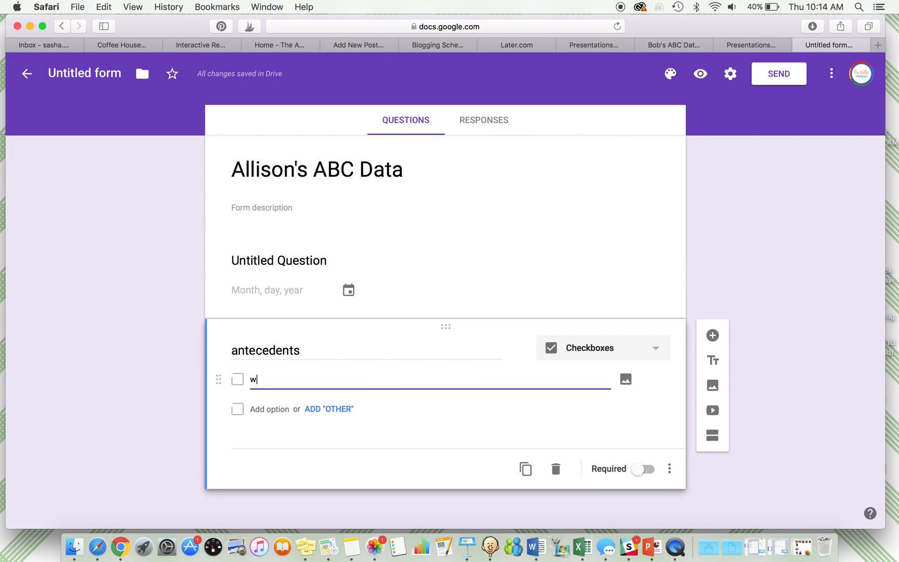
{"action": "type", "text": "ork demand"}
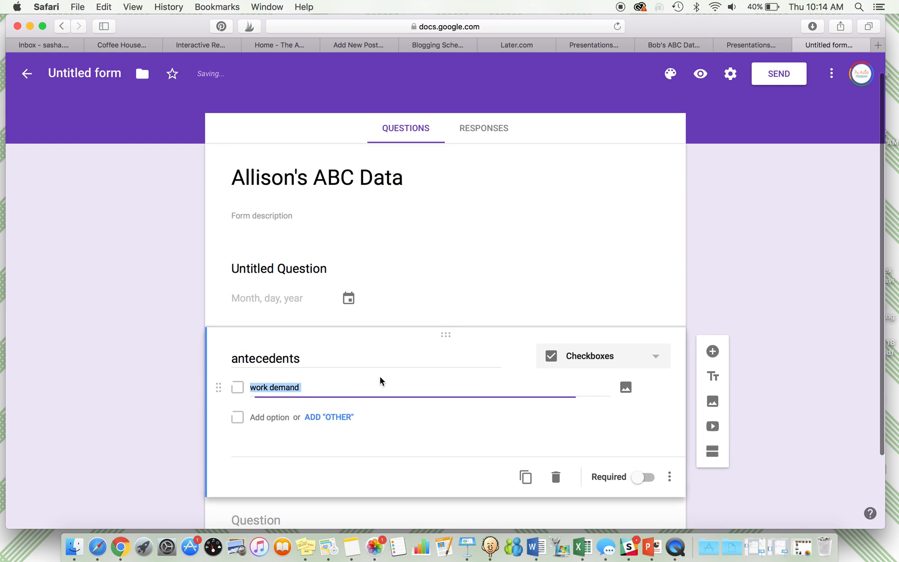
{"action": "left_click", "coordinate": [328, 417]}
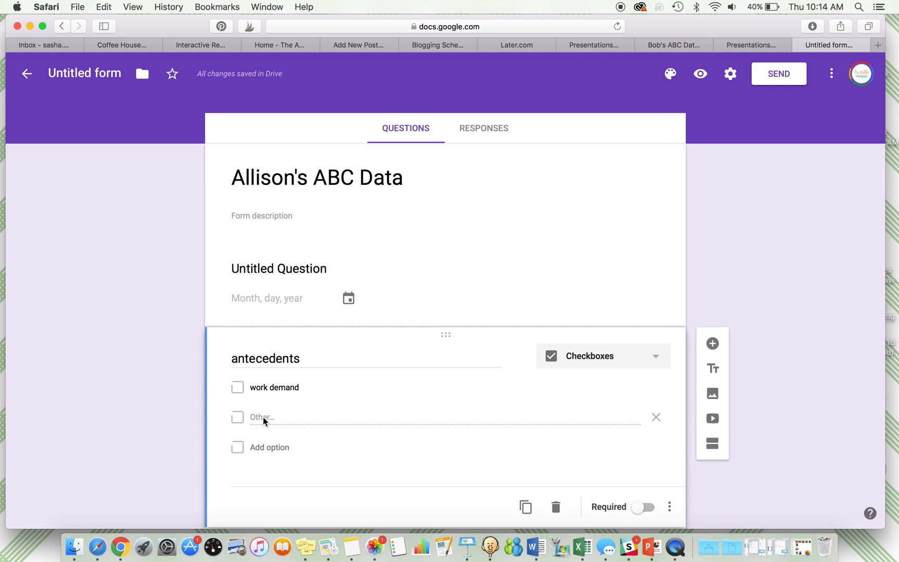
Add options social, transitions, preferred, denied a requested item, and make antecedents required
{"action": "type", "text": "social demands"}
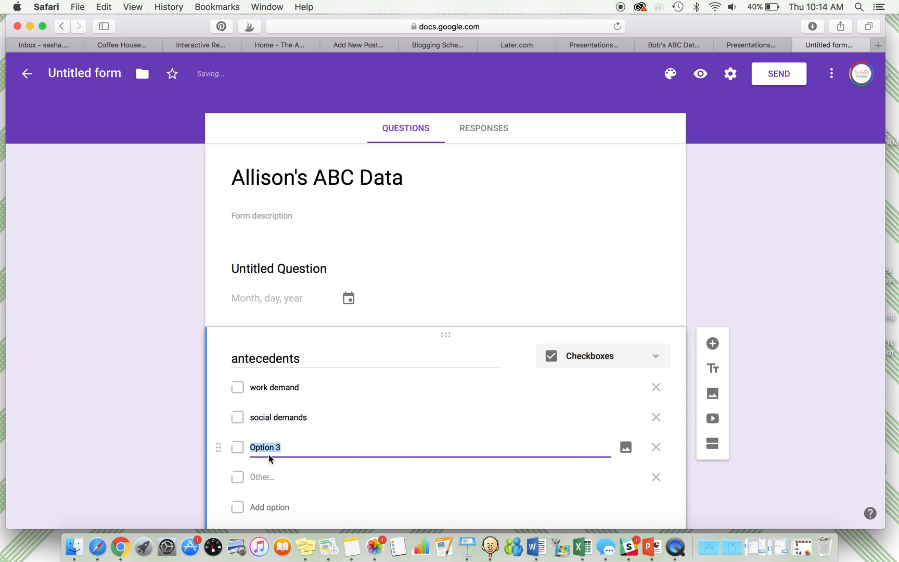
{"action": "type", "text": "transiti"}
{"action": "type", "text": "alone"}
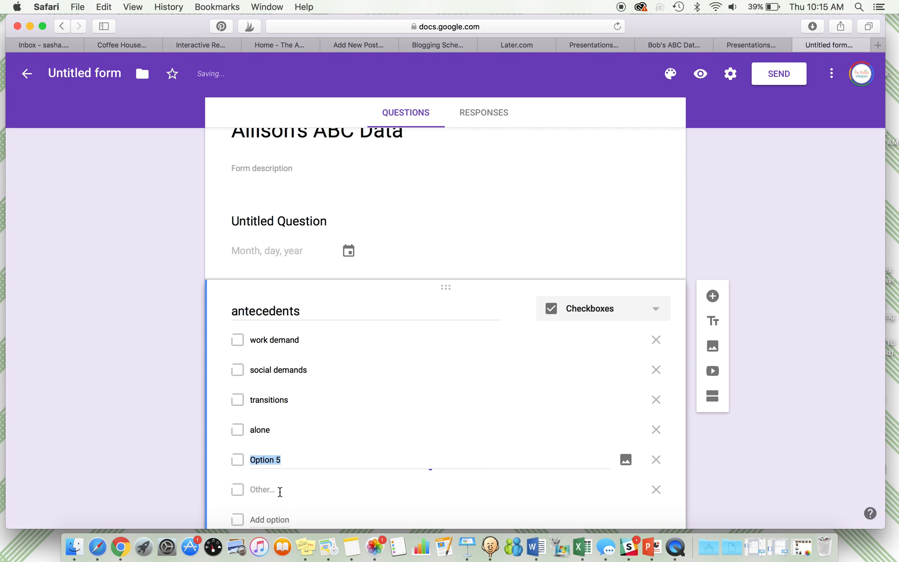
{"action": "type", "text": "preferred item take"}
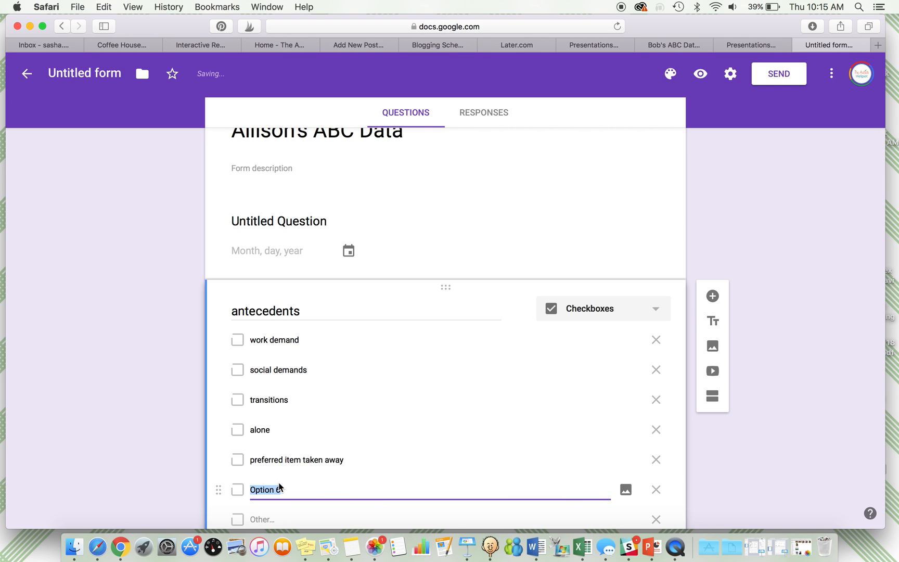
{"action": "type", "text": "denied a requested"}
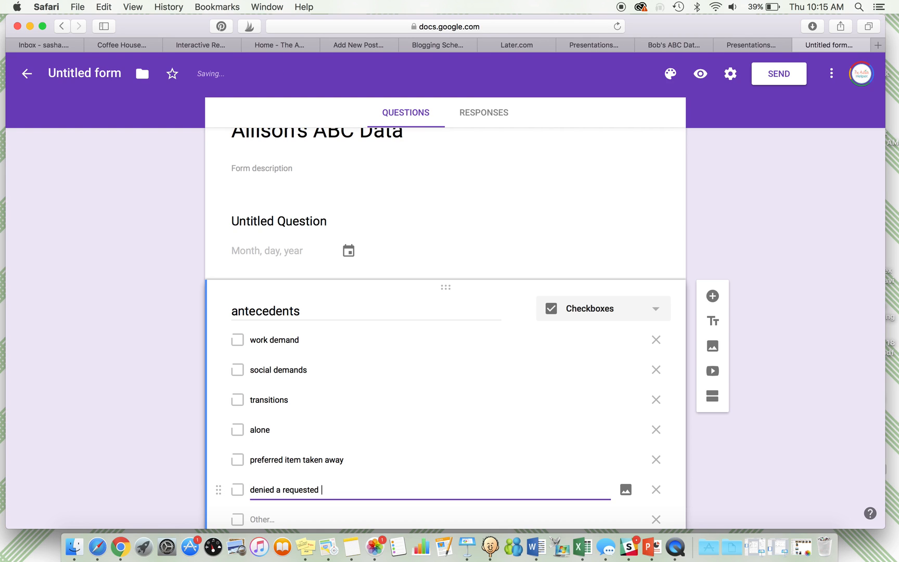
{"action": "type", "text": "item"}
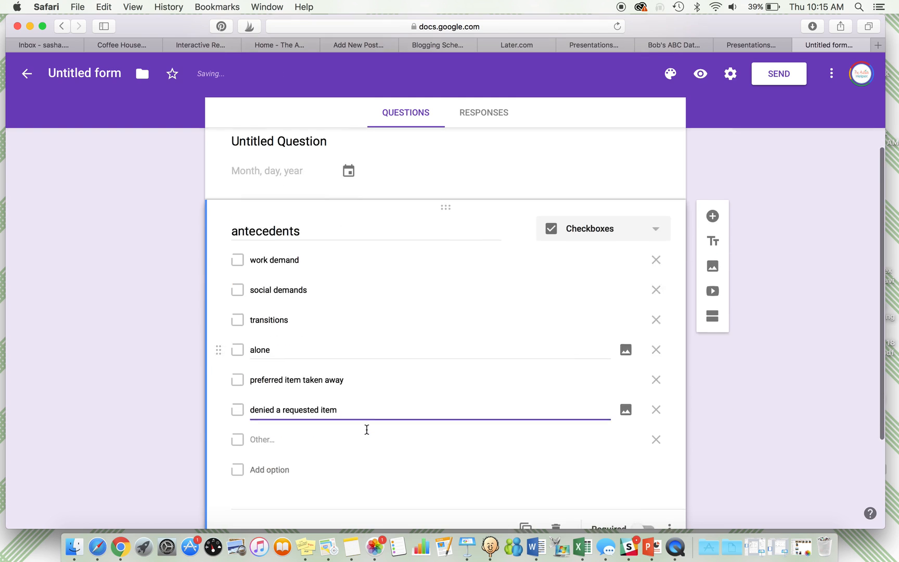
{"action": "left_click", "coordinate": [641, 464]}
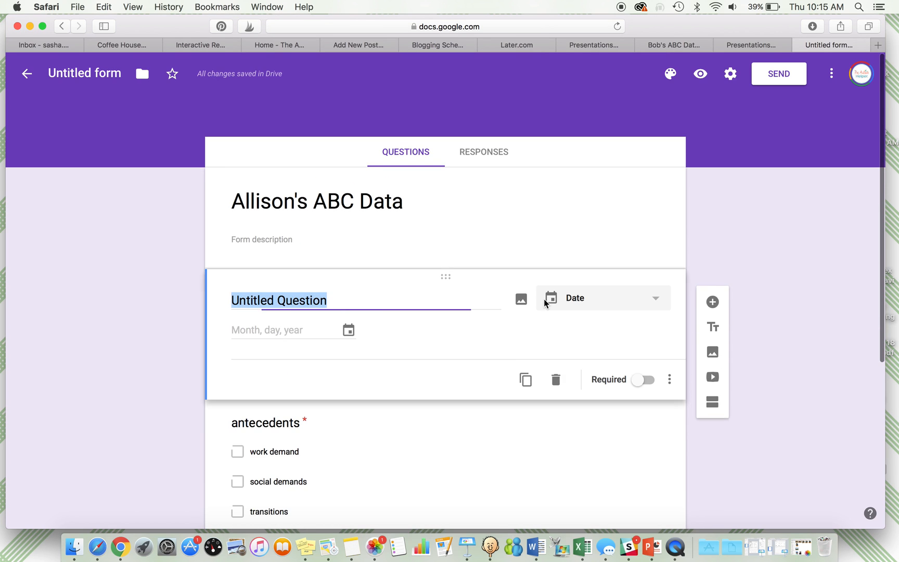
Make the date question required, title it 'date', and add a blank question below
{"action": "left_click", "coordinate": [643, 380]}
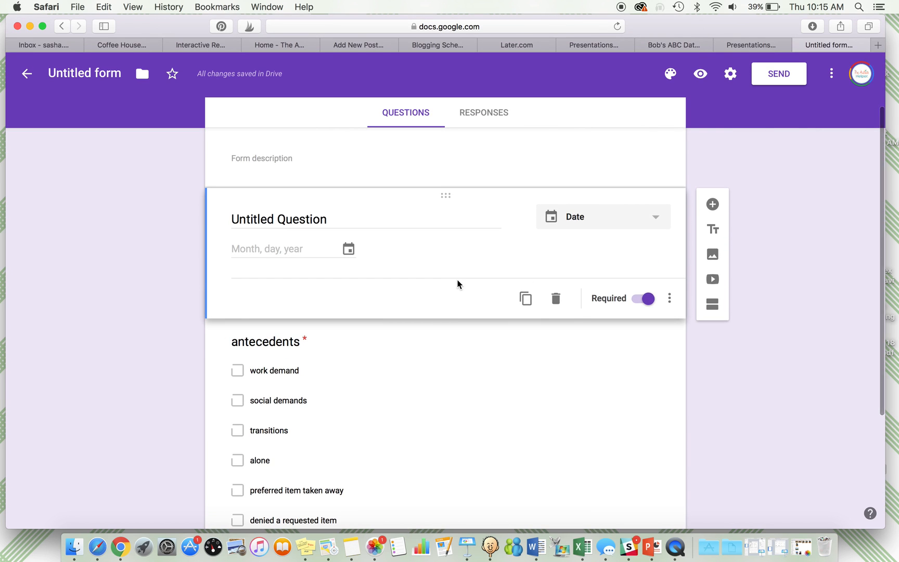
{"action": "mouse_move", "coordinate": [431, 206]}
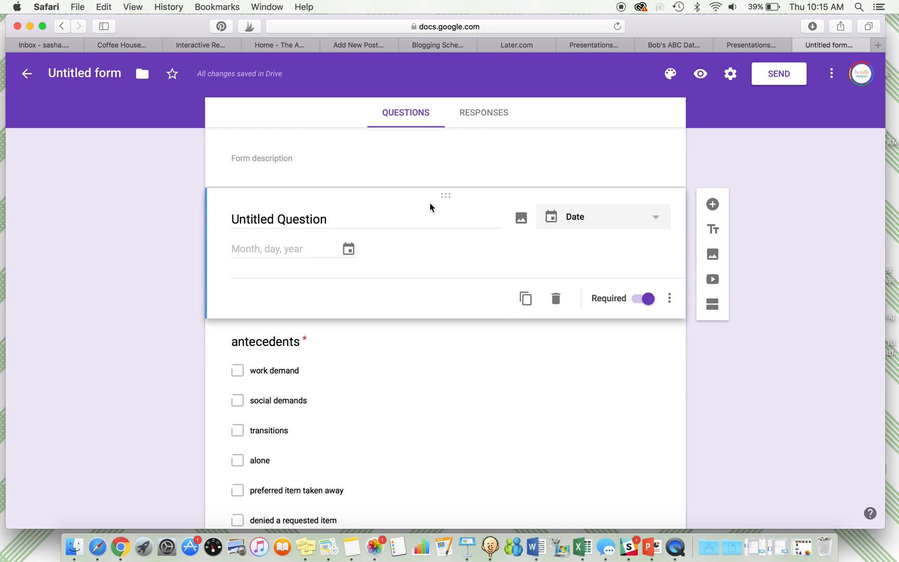
{"action": "type", "text": "da"}
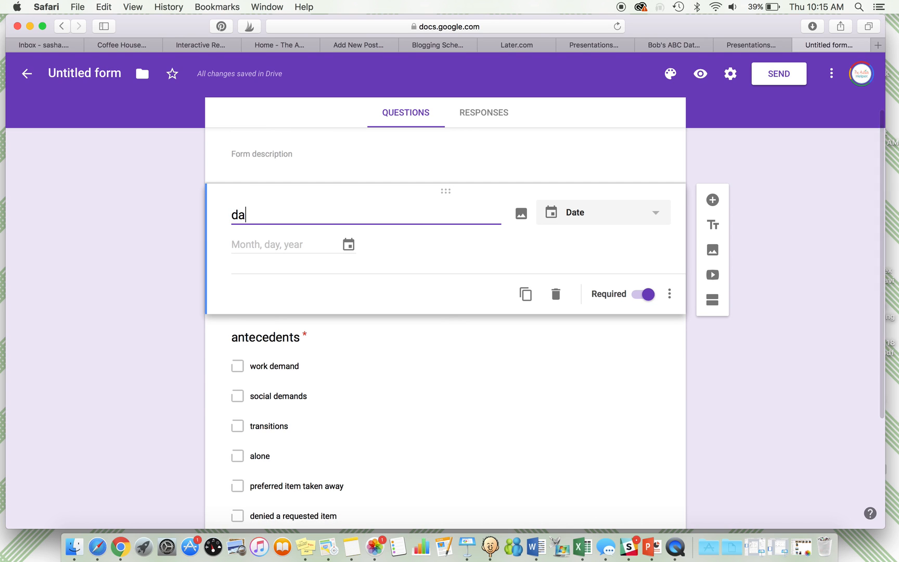
{"action": "scroll", "scroll_direction": "down", "scroll_amount": 3}
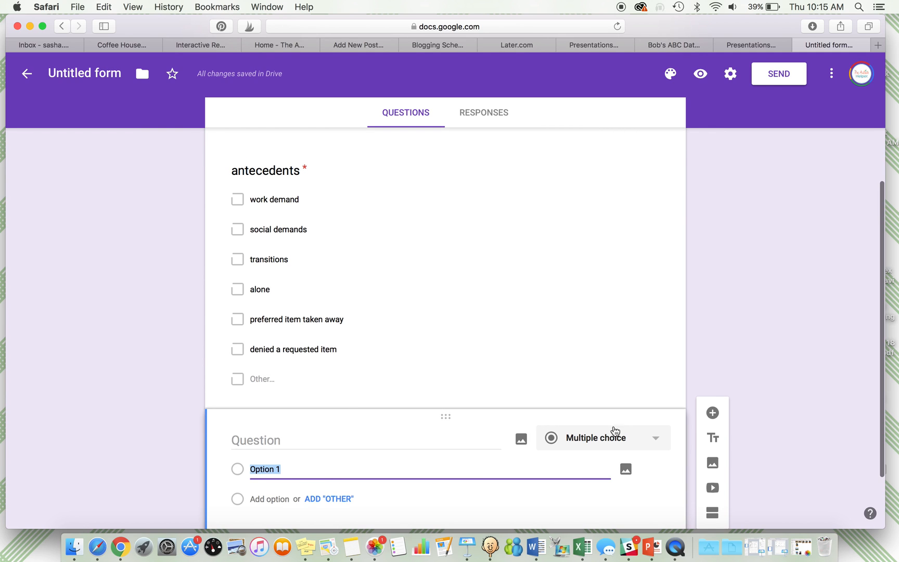
Name the new question 'behavior' and make it a checkbox question
{"action": "type", "text": "behavio"}
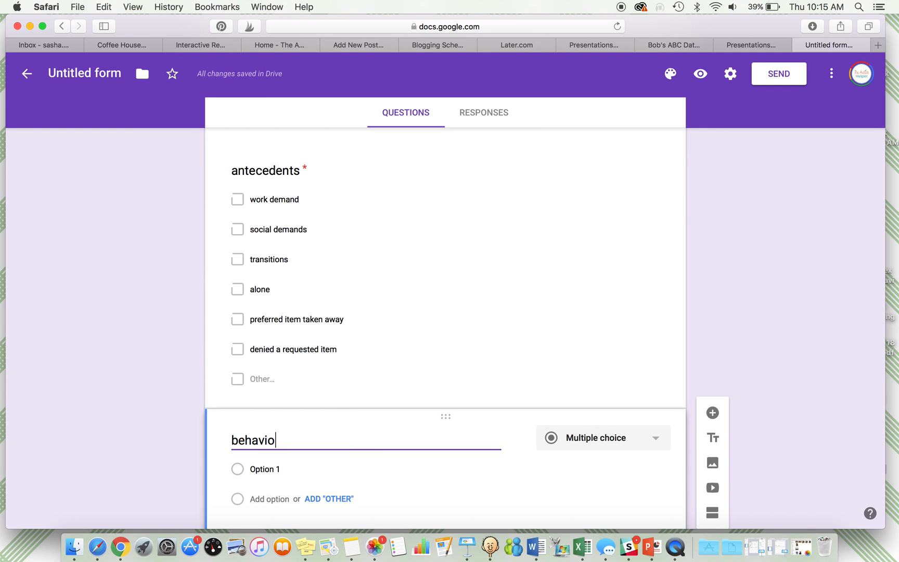
{"action": "left_click", "coordinate": [603, 437]}
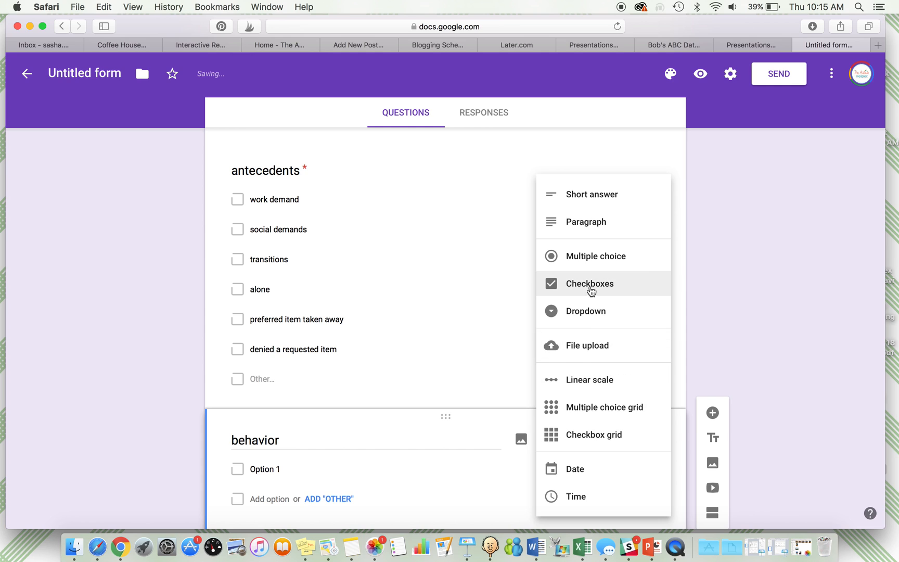
{"action": "left_click", "coordinate": [592, 283]}
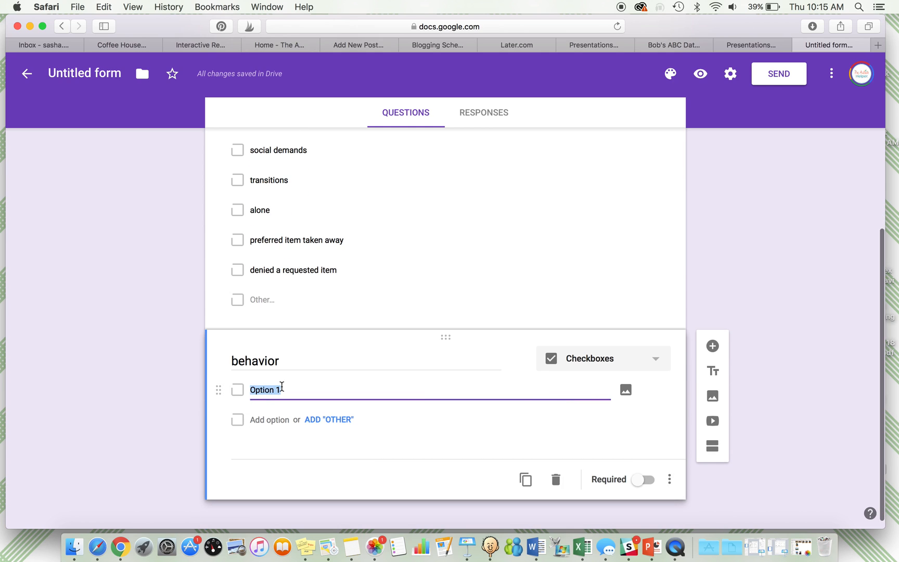
List behavior options hit, push, yell and fall to floor, then add a question below
{"action": "type", "text": "hit"}
{"action": "left_click", "coordinate": [430, 421]}
{"action": "type", "text": "kick"}
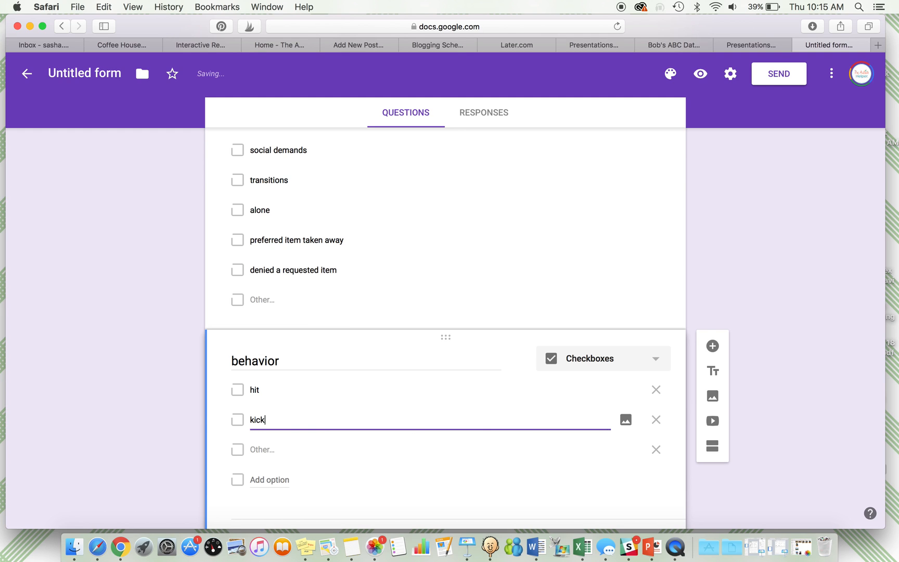
{"action": "type", "text": "push"}
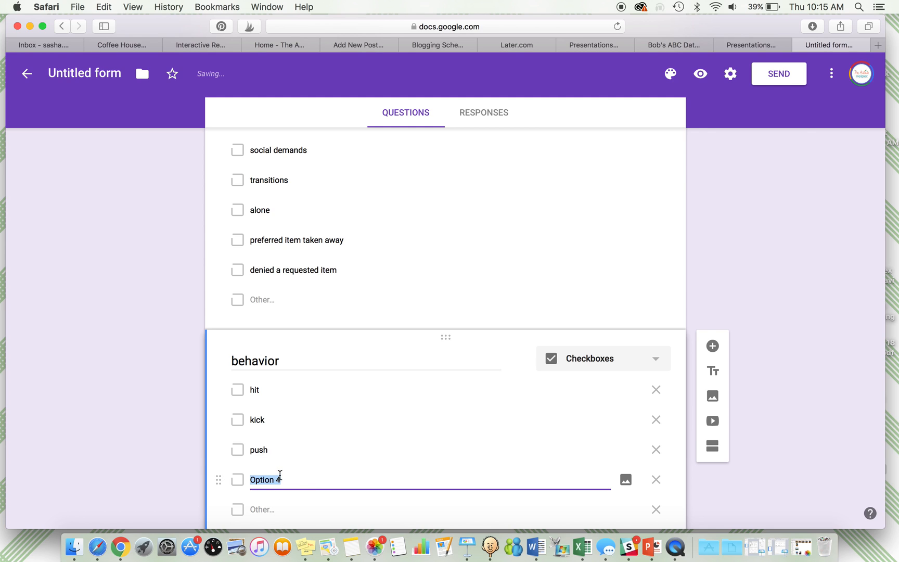
{"action": "type", "text": "yell"}
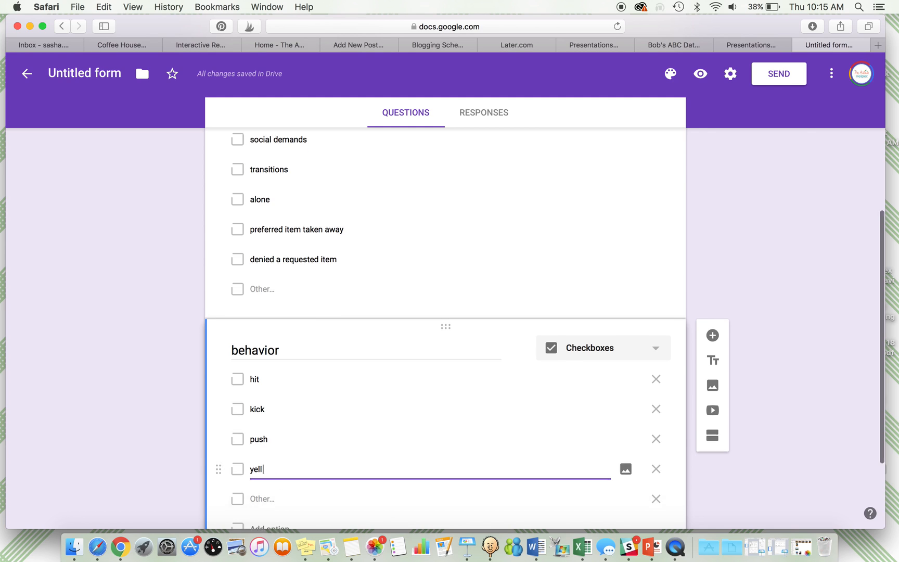
{"action": "type", "text": "fall to floor"}
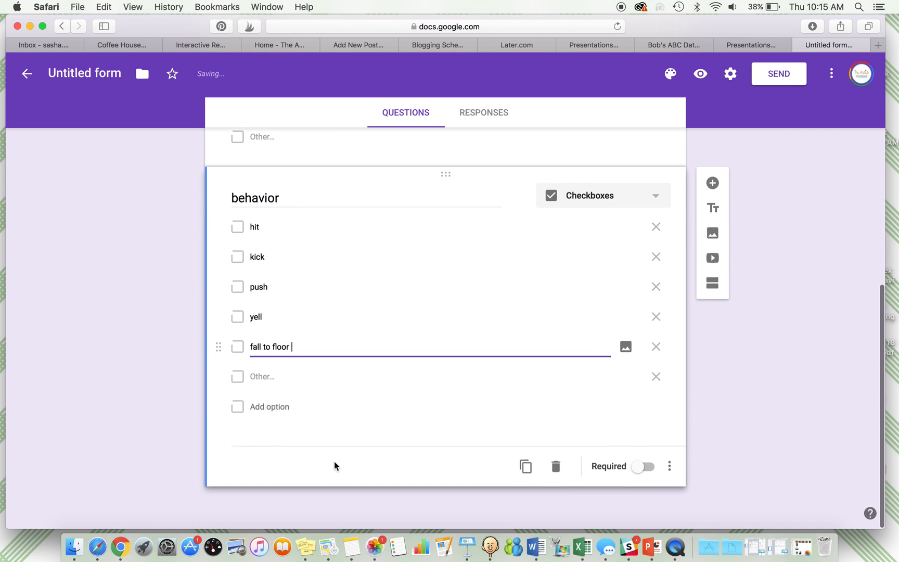
{"action": "left_click", "coordinate": [643, 467]}
{"action": "type", "text": "conseq"}
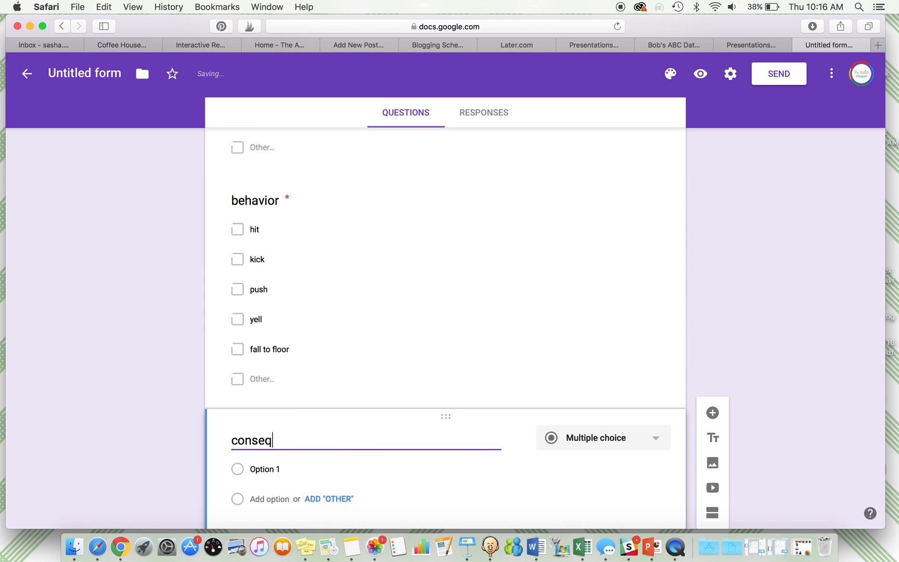
Name the question 'consequence' and make it a checkbox question
{"action": "type", "text": "u"}
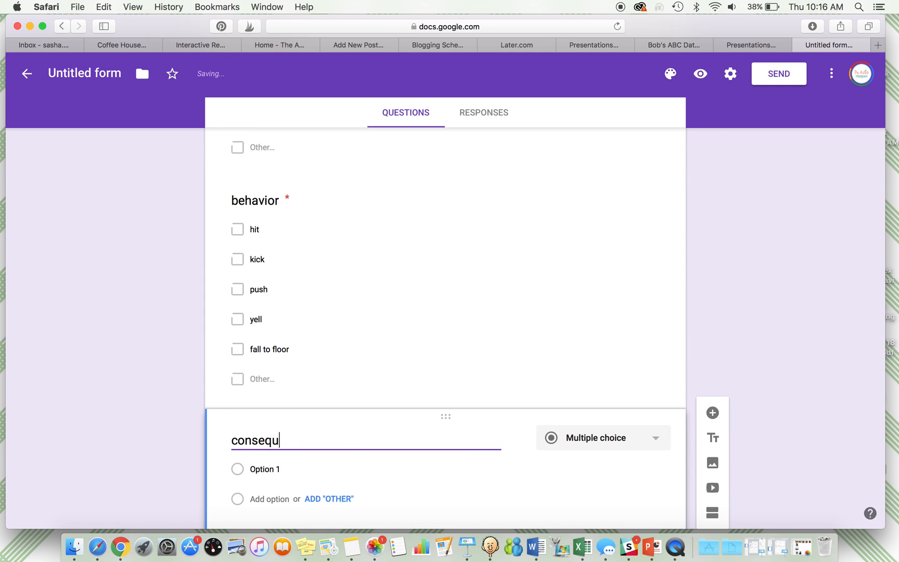
{"action": "type", "text": "ence"}
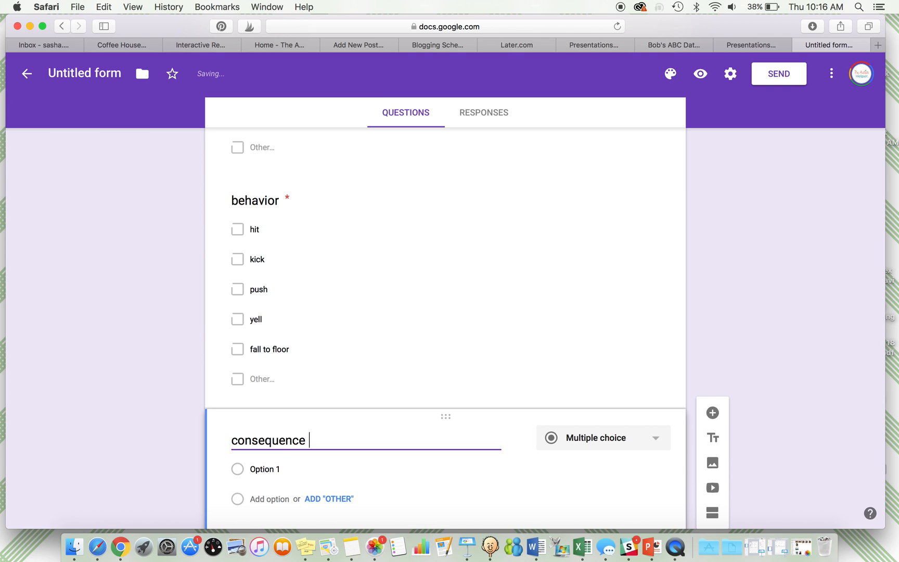
{"action": "left_click", "coordinate": [603, 437]}
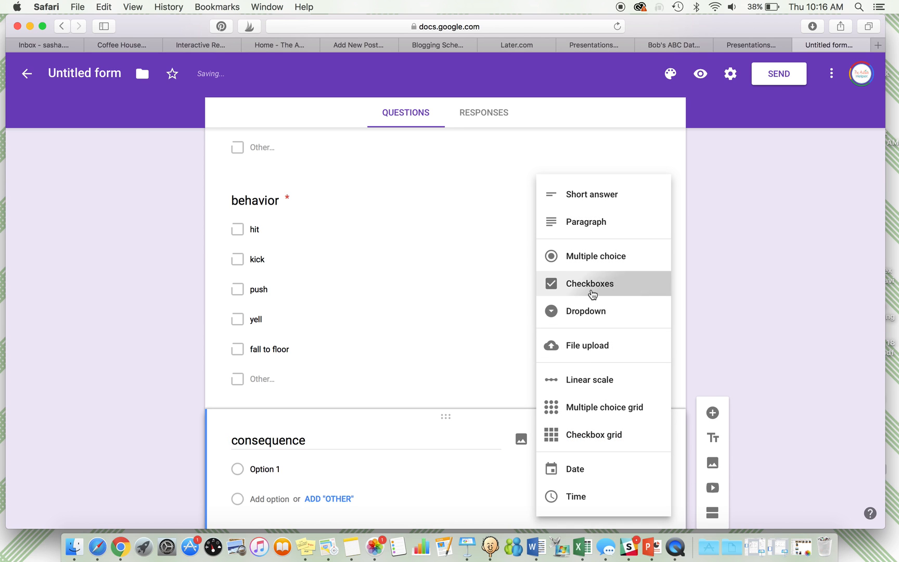
{"action": "left_click", "coordinate": [588, 283]}
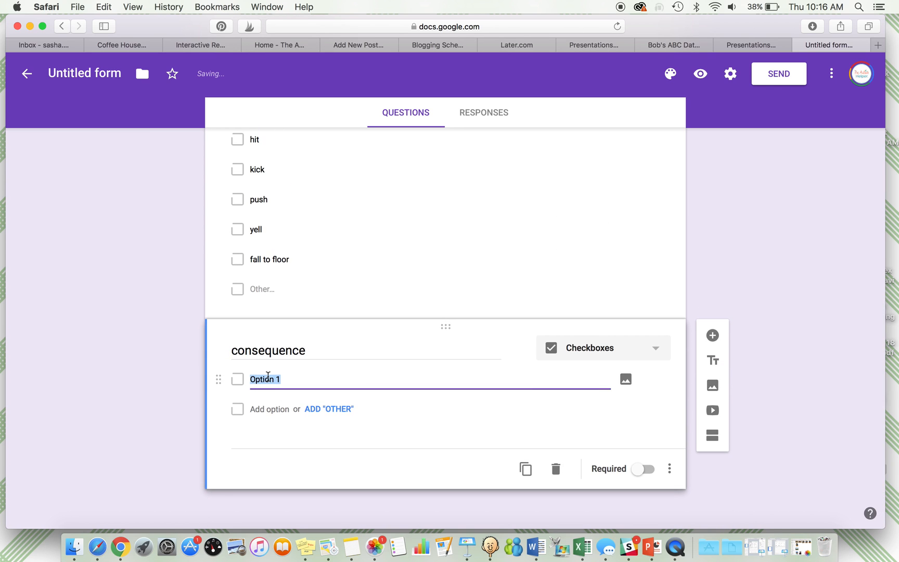
Add consequence options ignored, given prompts/redirected and break time
{"action": "type", "text": "ignored"}
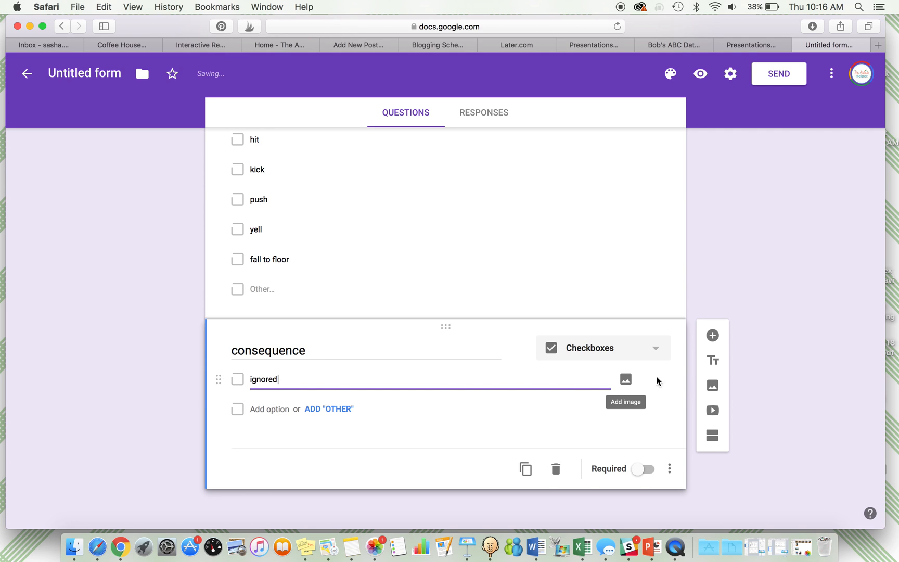
{"action": "left_click", "coordinate": [267, 409]}
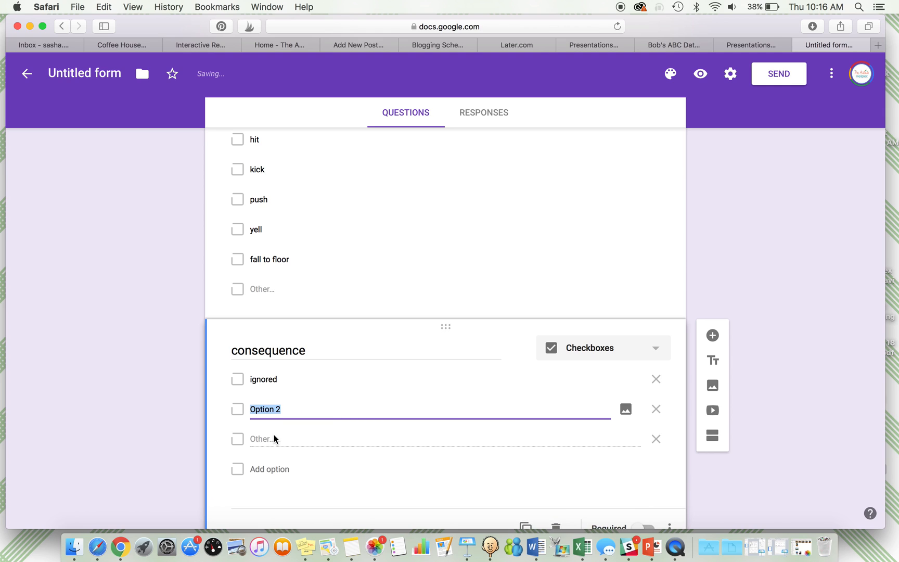
{"action": "type", "text": "given p"}
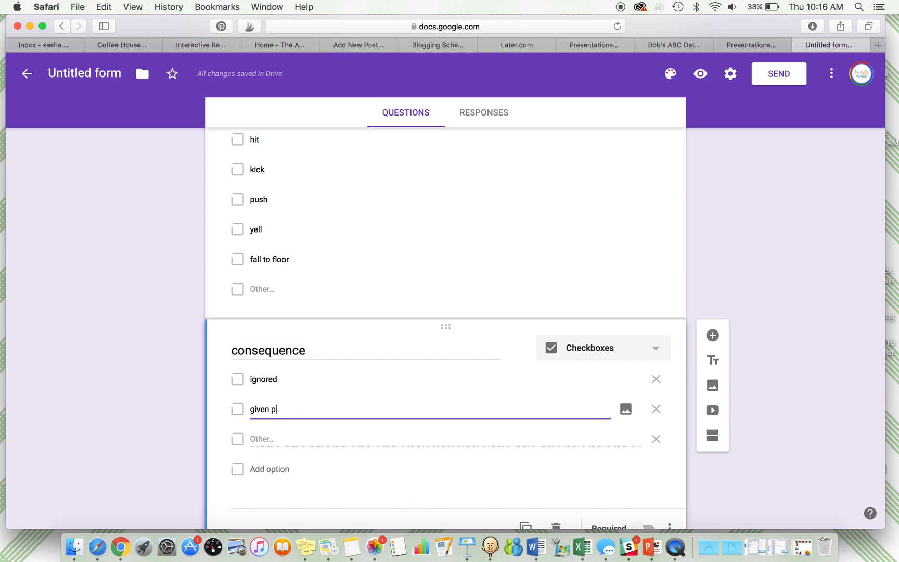
{"action": "type", "text": "rompts/redirected"}
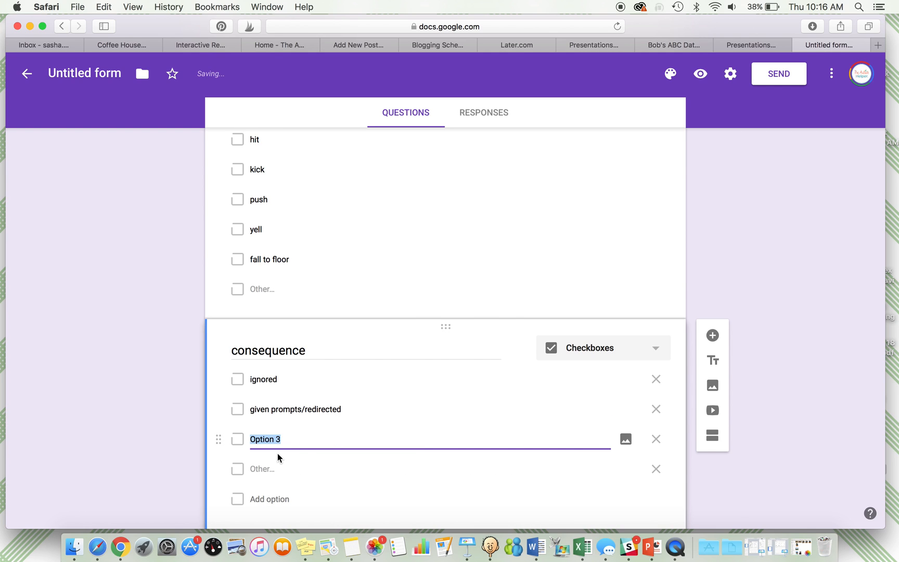
{"action": "type", "text": "break t"}
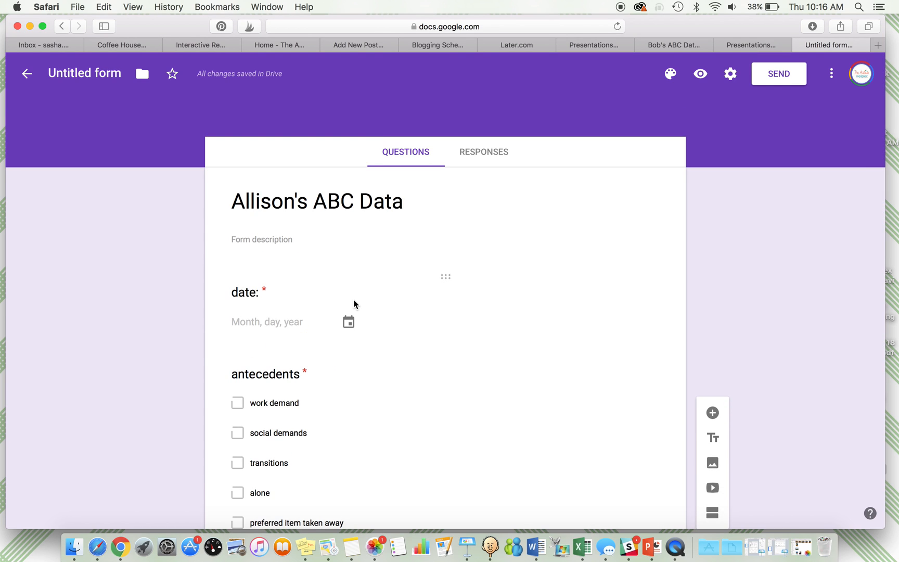
{"action": "scroll", "scroll_direction": "down", "scroll_amount": 3}
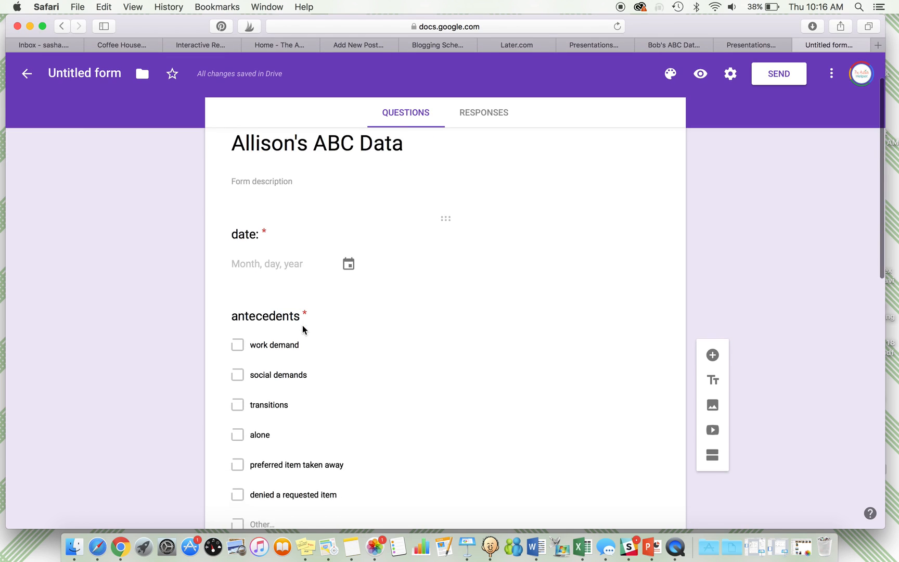
{"action": "scroll", "scroll_direction": "down", "scroll_amount": 3}
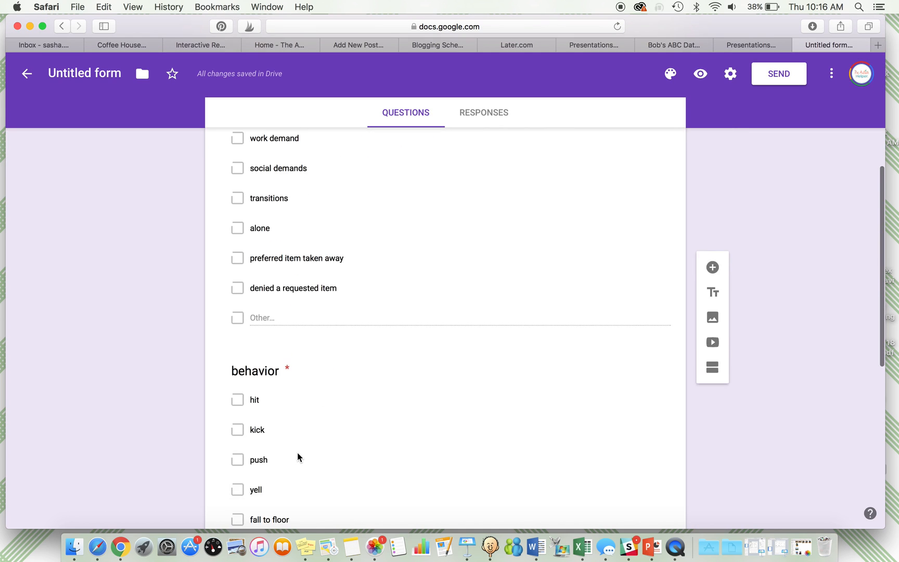
{"action": "scroll", "scroll_direction": "down", "scroll_amount": 3}
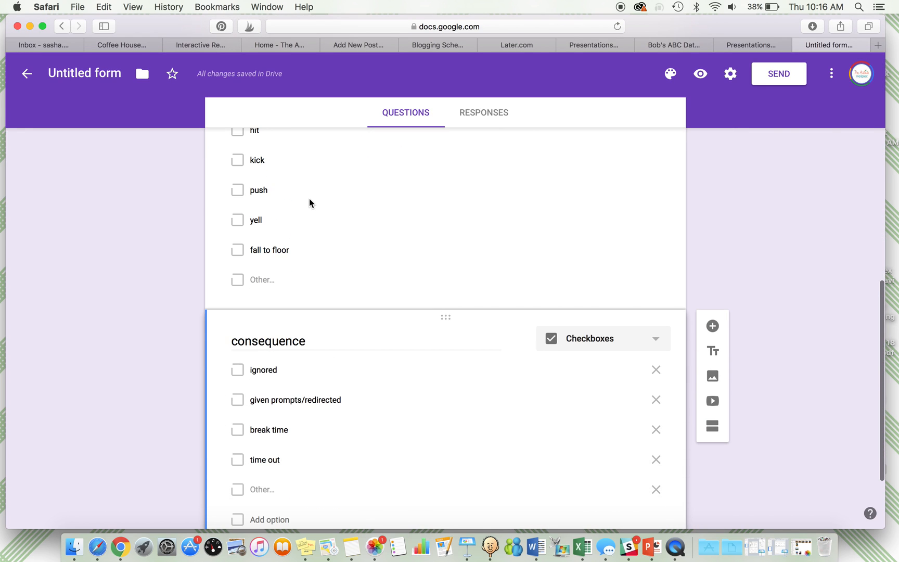
{"action": "mouse_move", "coordinate": [311, 208]}
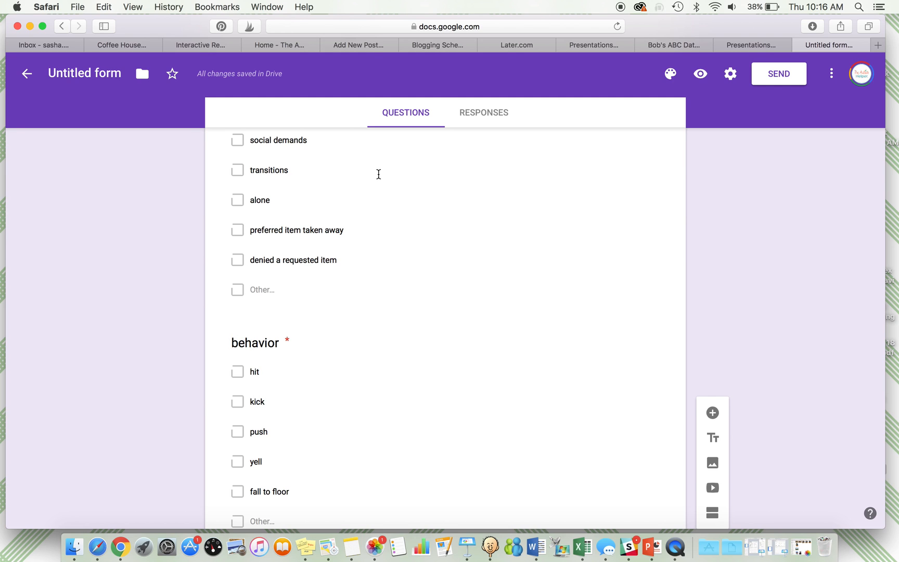
{"action": "mouse_move", "coordinate": [464, 195]}
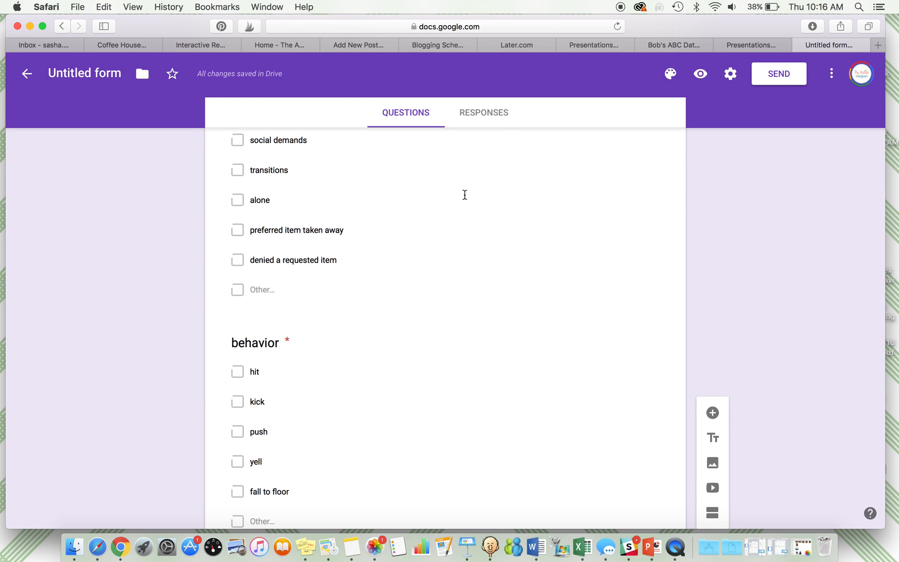
Share the form as a link with Shorten URL ticked
{"action": "left_click", "coordinate": [778, 74]}
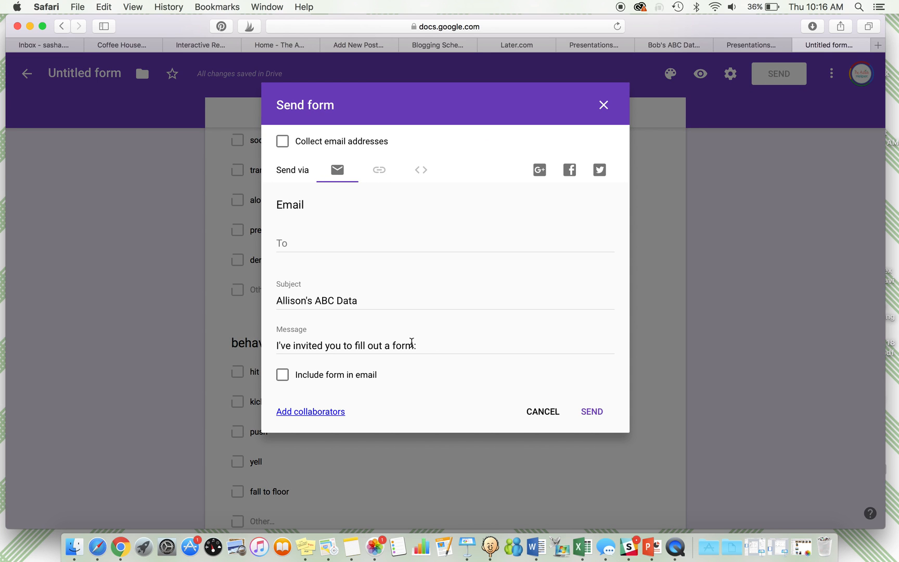
{"action": "left_click", "coordinate": [379, 170]}
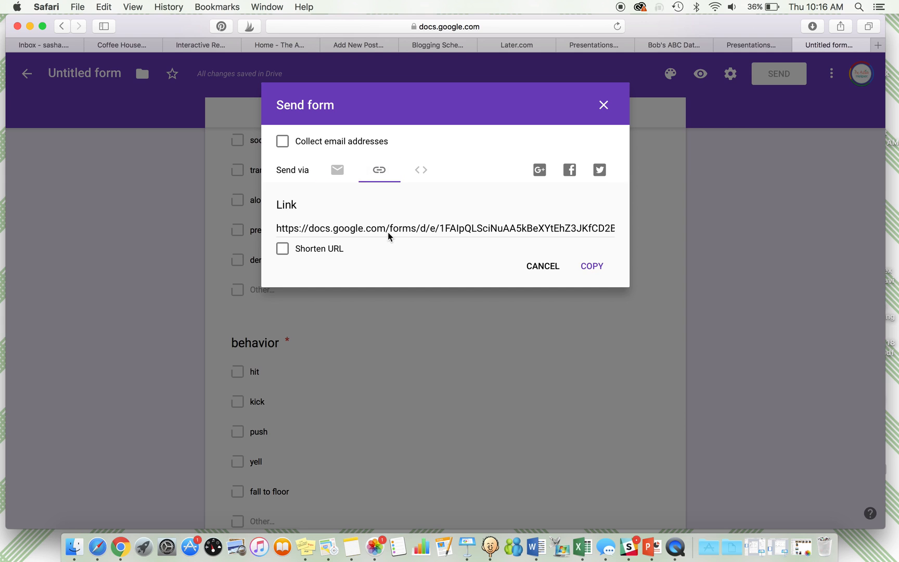
{"action": "left_click", "coordinate": [283, 248]}
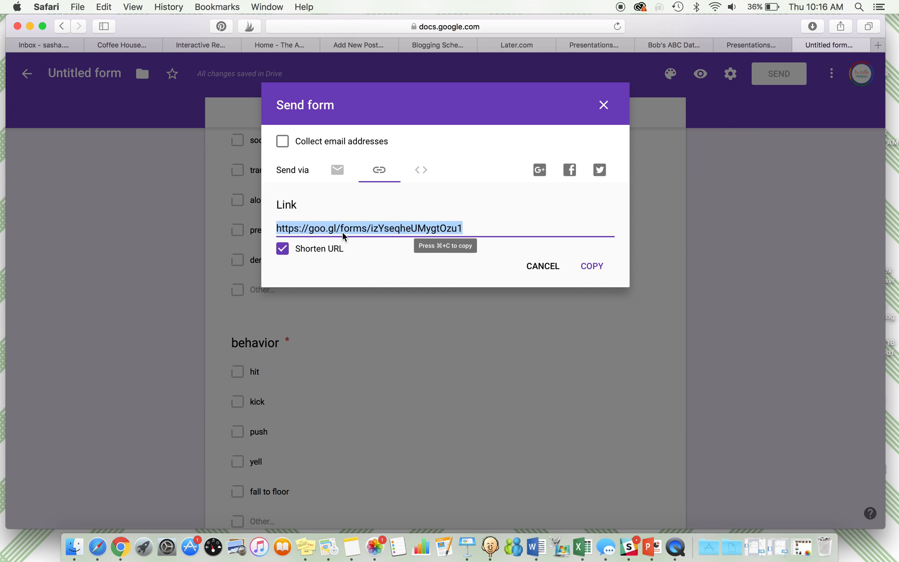
{"action": "mouse_move", "coordinate": [402, 228]}
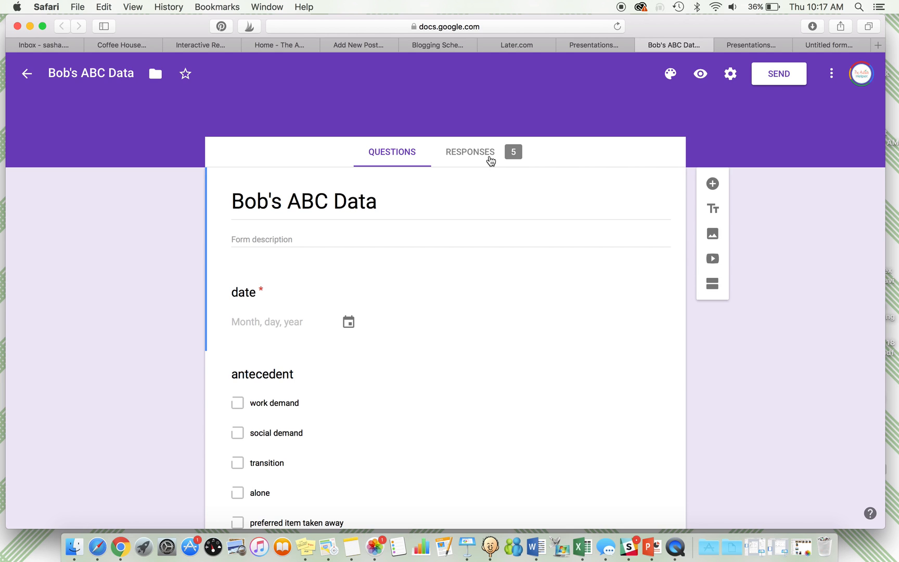
{"action": "left_click", "coordinate": [469, 152]}
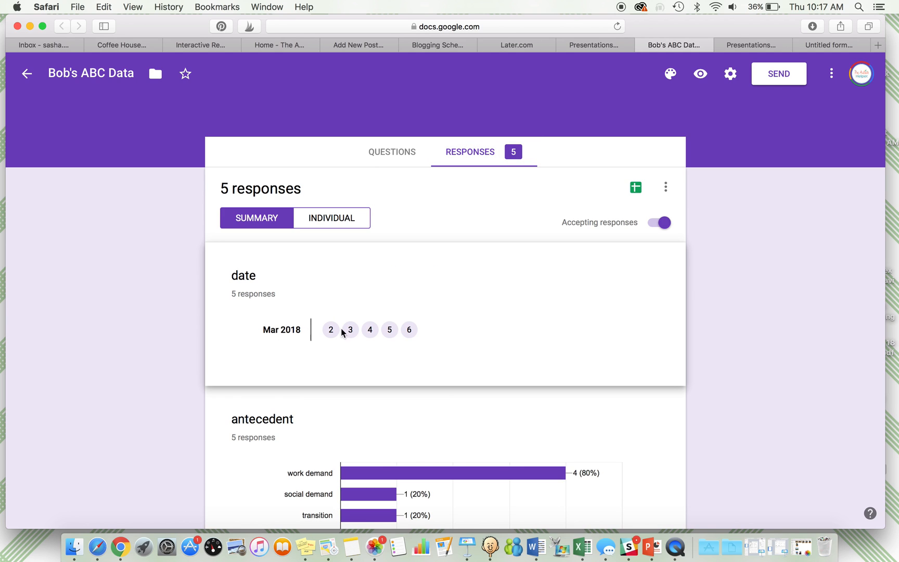
{"action": "mouse_move", "coordinate": [434, 338]}
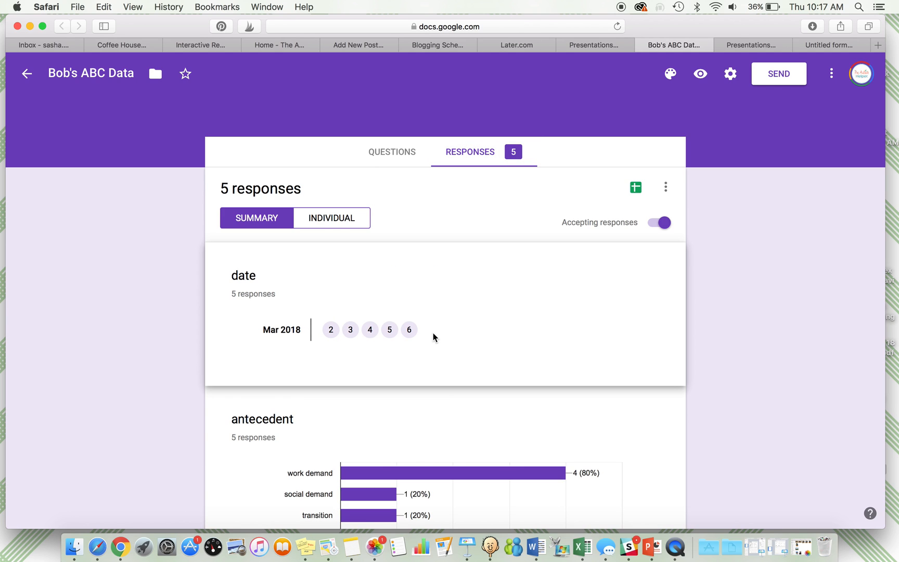
{"action": "mouse_move", "coordinate": [311, 310]}
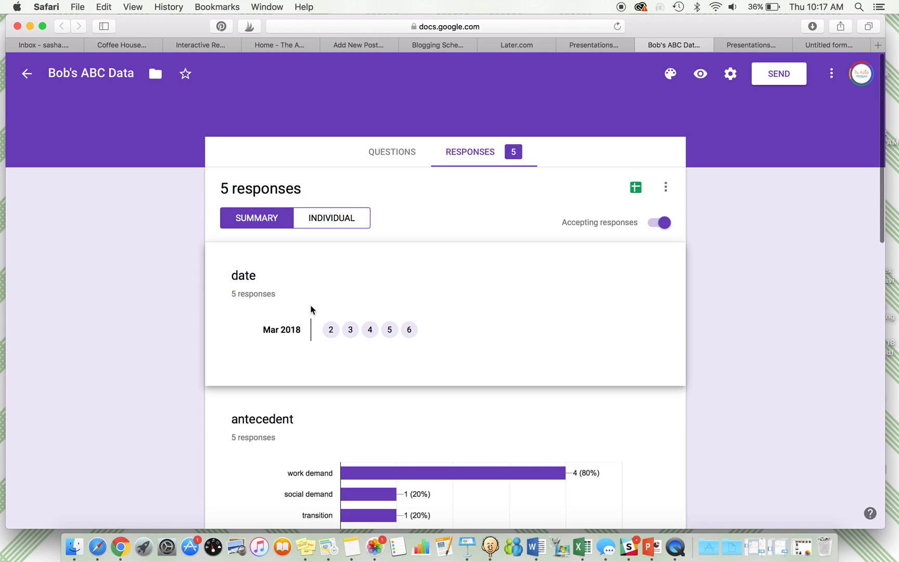
{"action": "scroll", "scroll_direction": "down", "scroll_amount": 3}
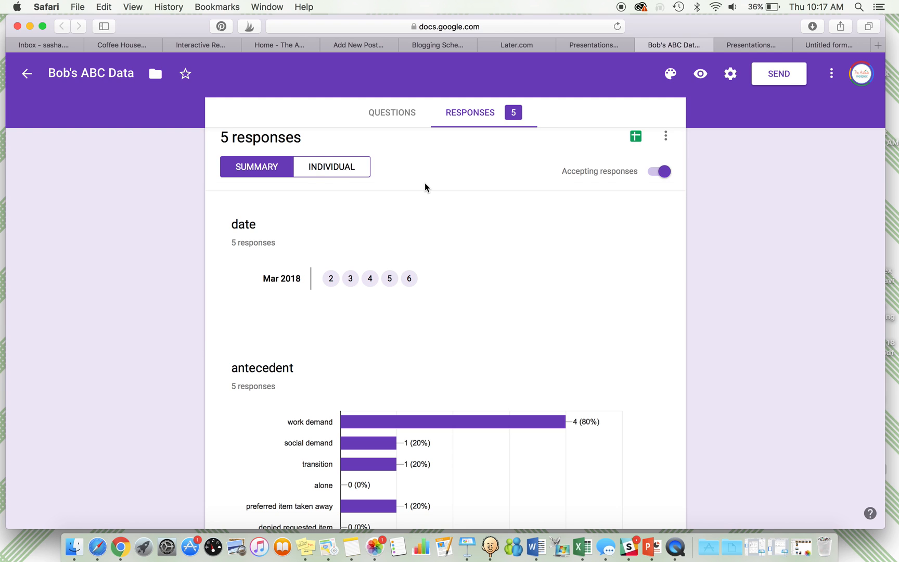
{"action": "scroll", "scroll_direction": "down", "scroll_amount": 3}
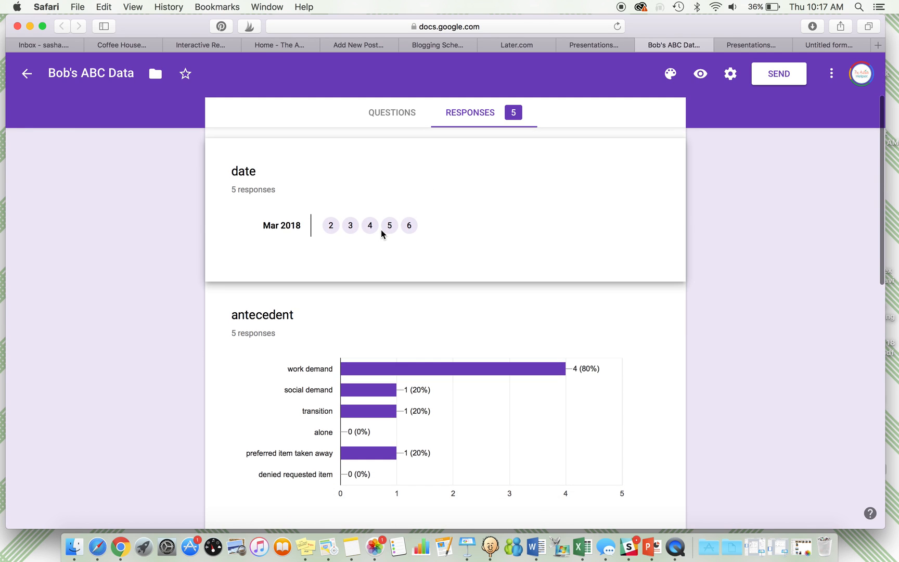
{"action": "scroll", "scroll_direction": "down", "scroll_amount": 3}
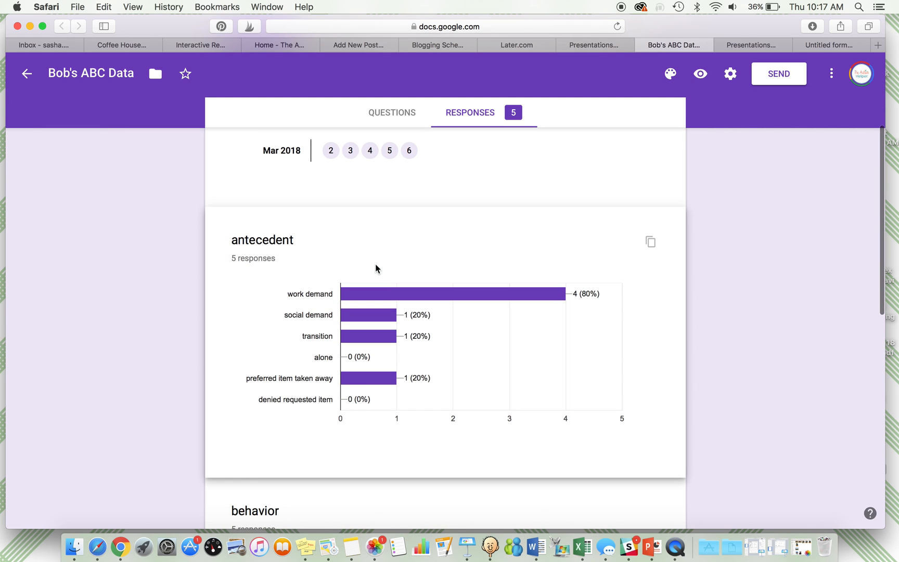
{"action": "mouse_move", "coordinate": [344, 303]}
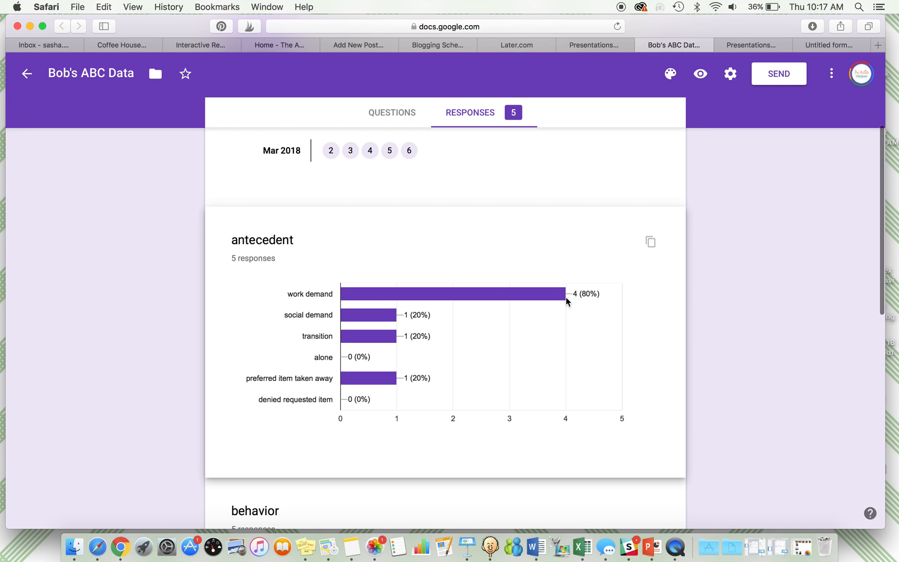
{"action": "mouse_move", "coordinate": [562, 293]}
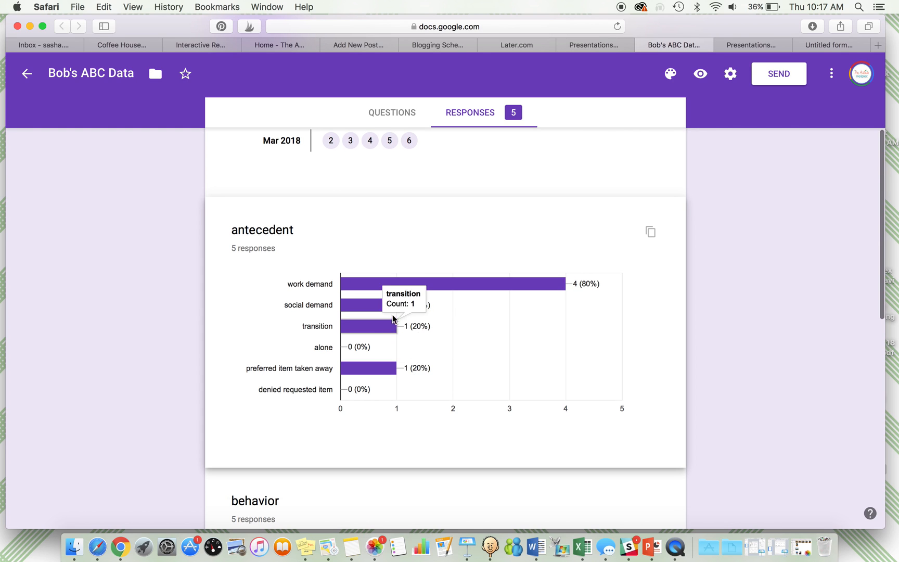
{"action": "mouse_move", "coordinate": [531, 286]}
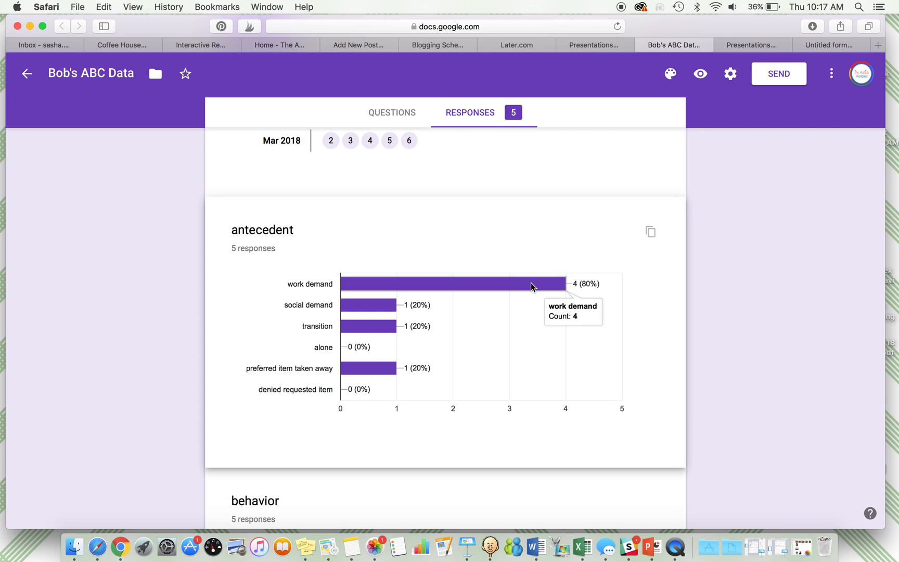
{"action": "scroll", "scroll_direction": "down", "scroll_amount": 3}
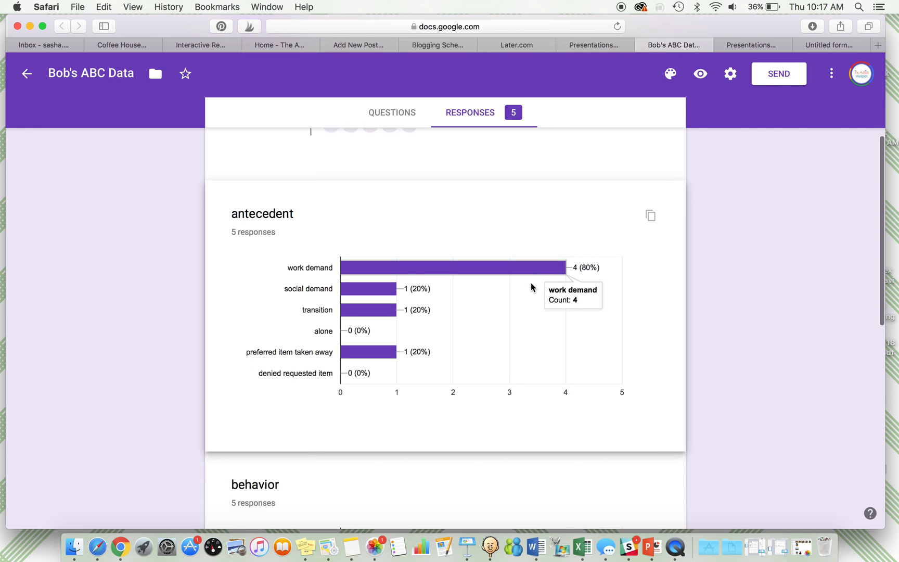
{"action": "scroll", "scroll_direction": "down", "scroll_amount": 3}
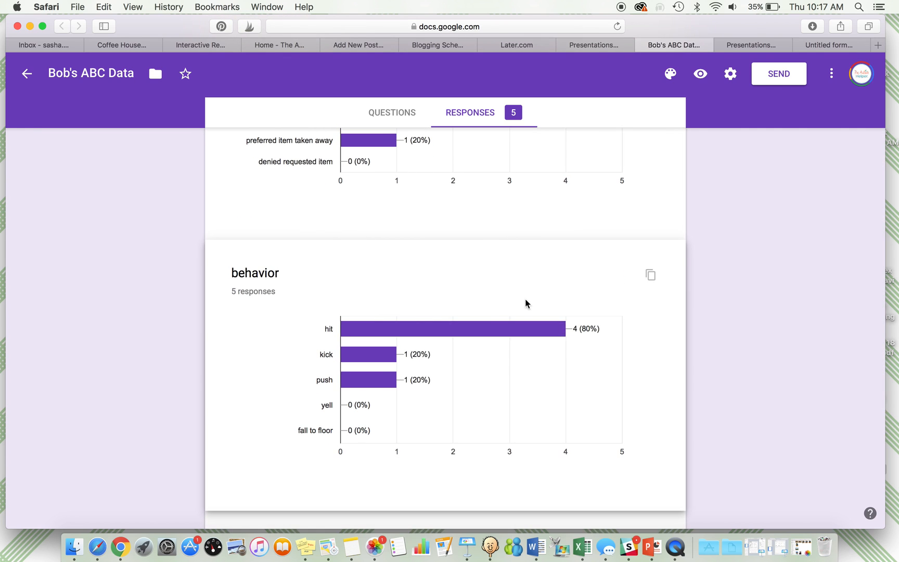
{"action": "mouse_move", "coordinate": [503, 335]}
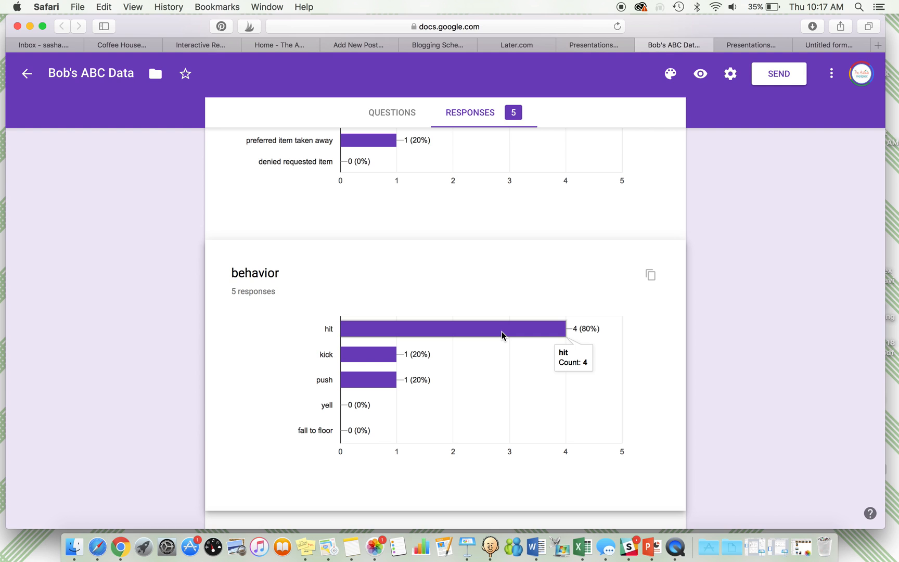
{"action": "scroll", "scroll_direction": "down", "scroll_amount": 3}
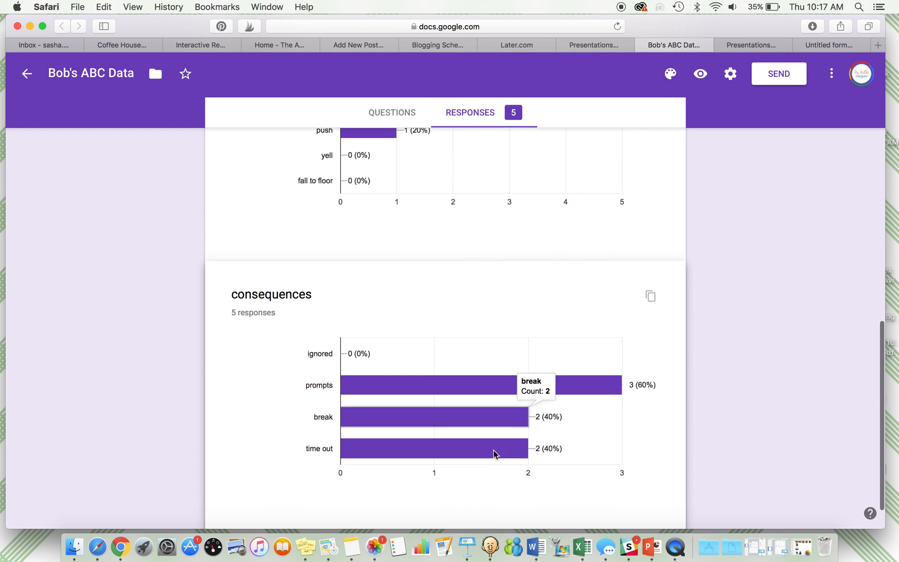
{"action": "mouse_move", "coordinate": [565, 391]}
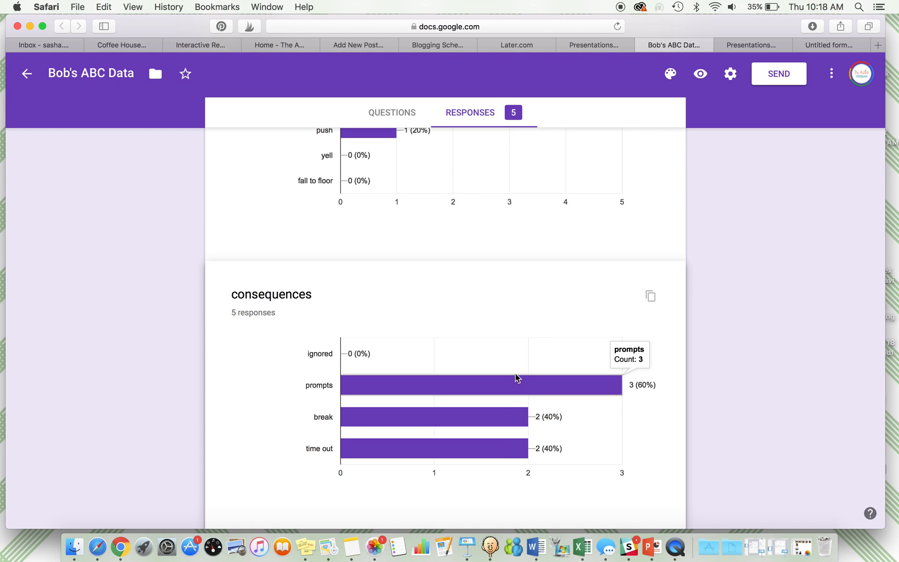
{"action": "scroll", "scroll_direction": "down", "scroll_amount": 3}
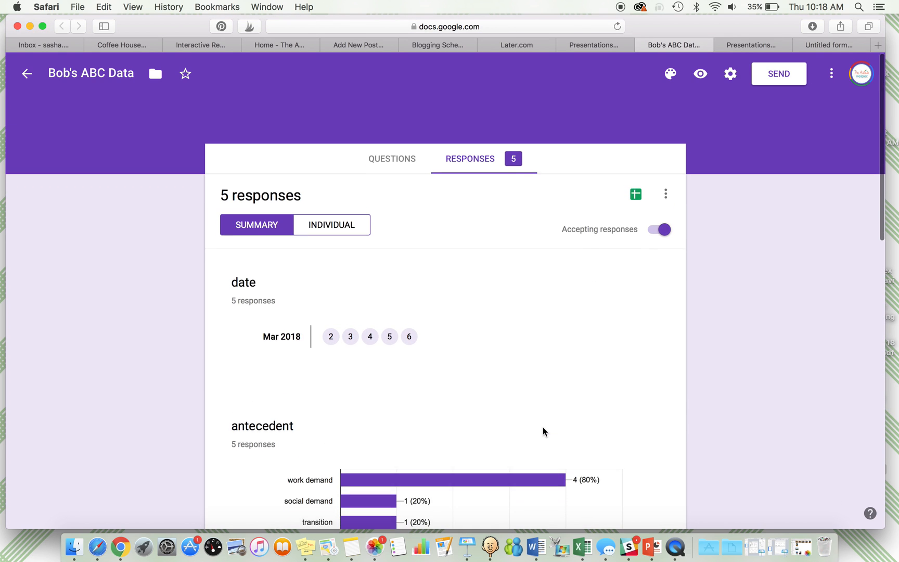
{"action": "scroll", "scroll_direction": "down", "scroll_amount": 3}
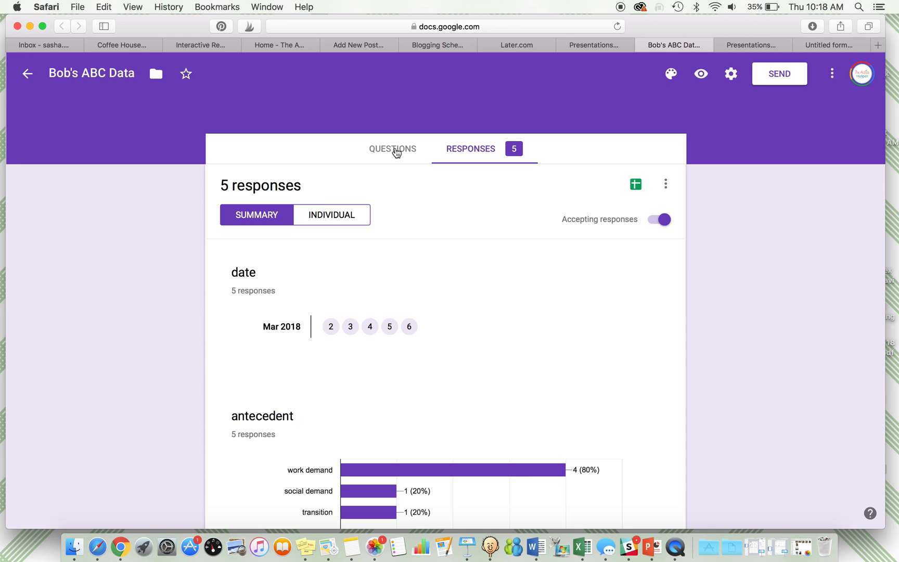
Switch to the Questions view and select the date question for editing
{"action": "left_click", "coordinate": [392, 149]}
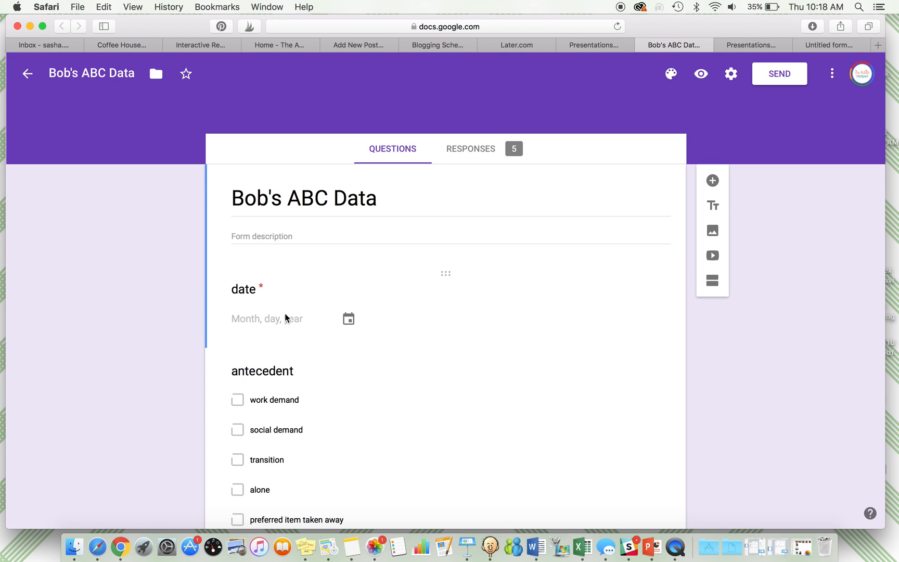
{"action": "left_click", "coordinate": [243, 289]}
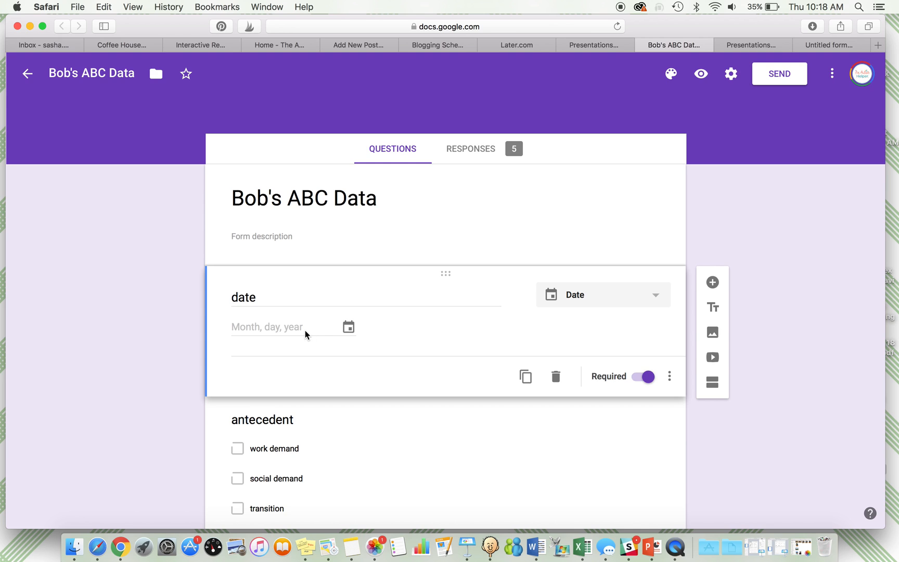
{"action": "mouse_move", "coordinate": [344, 330]}
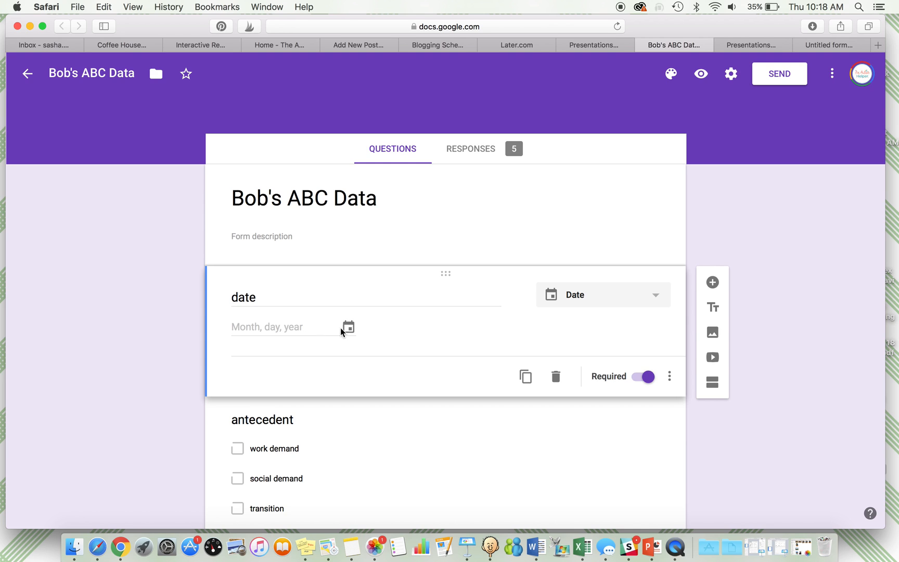
{"action": "scroll", "scroll_direction": "down", "scroll_amount": 3}
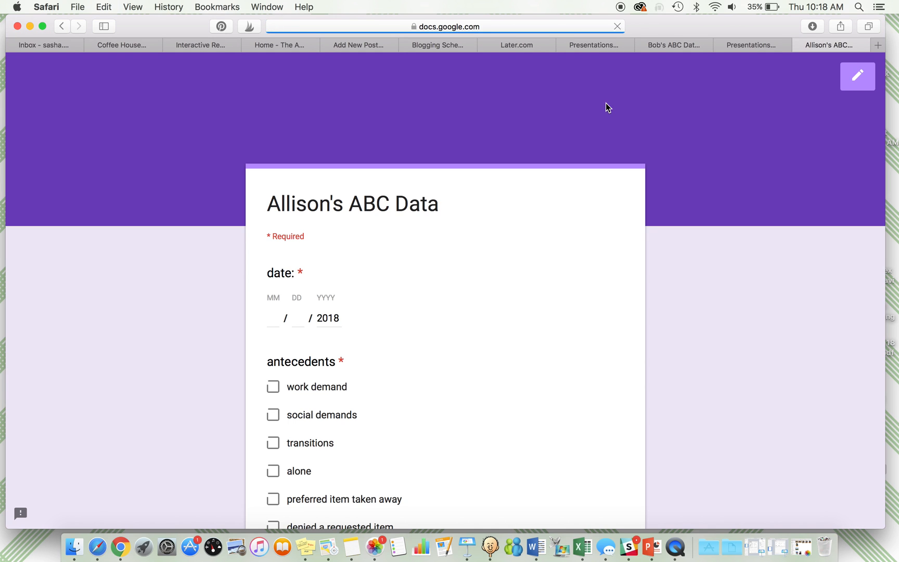
Submit a sample response dated 3/8/2018 with work demand, hit, push and ignored
{"action": "left_click", "coordinate": [272, 318]}
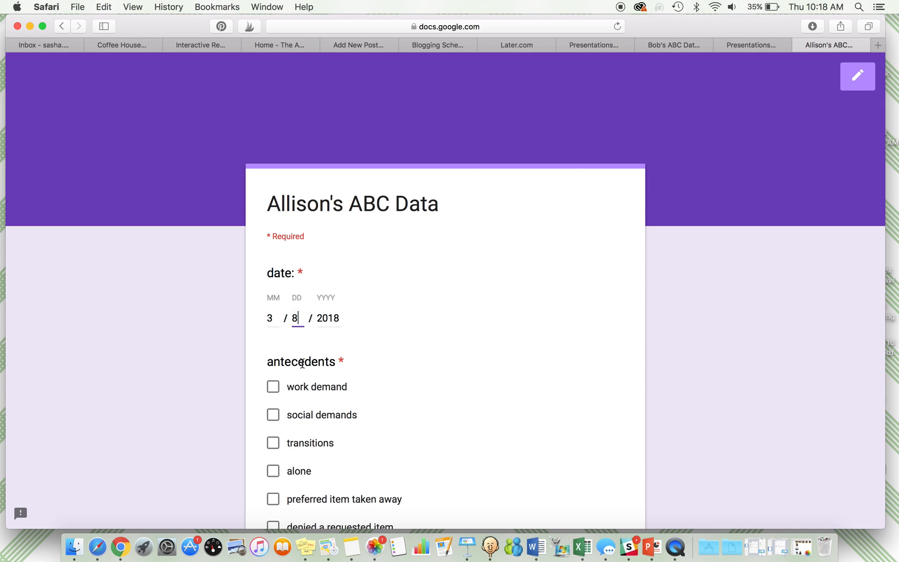
{"action": "left_click", "coordinate": [273, 275]}
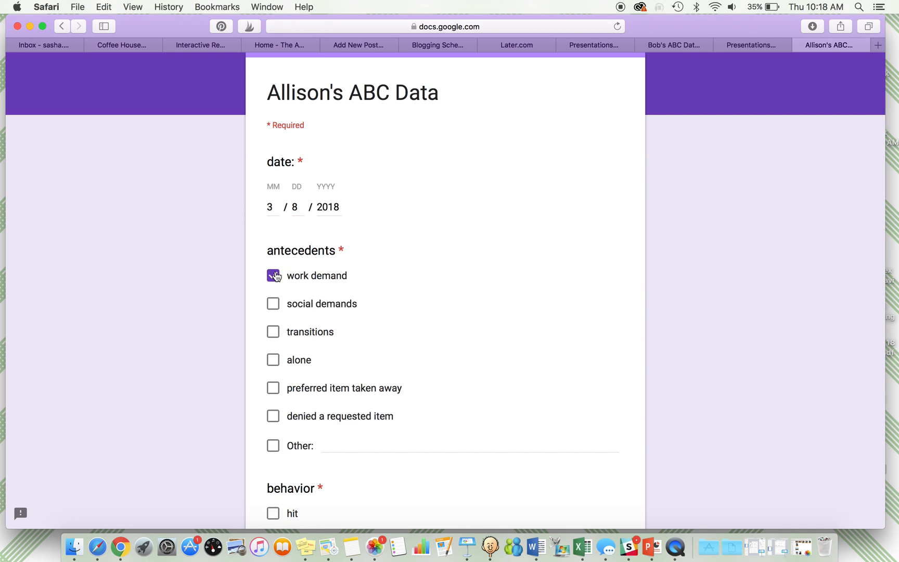
{"action": "left_click", "coordinate": [273, 276]}
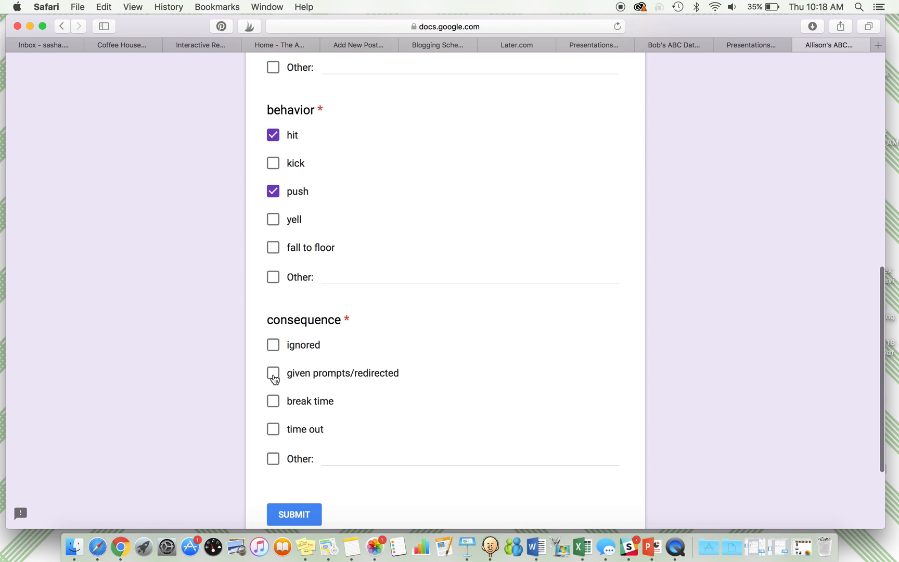
{"action": "left_click", "coordinate": [273, 344]}
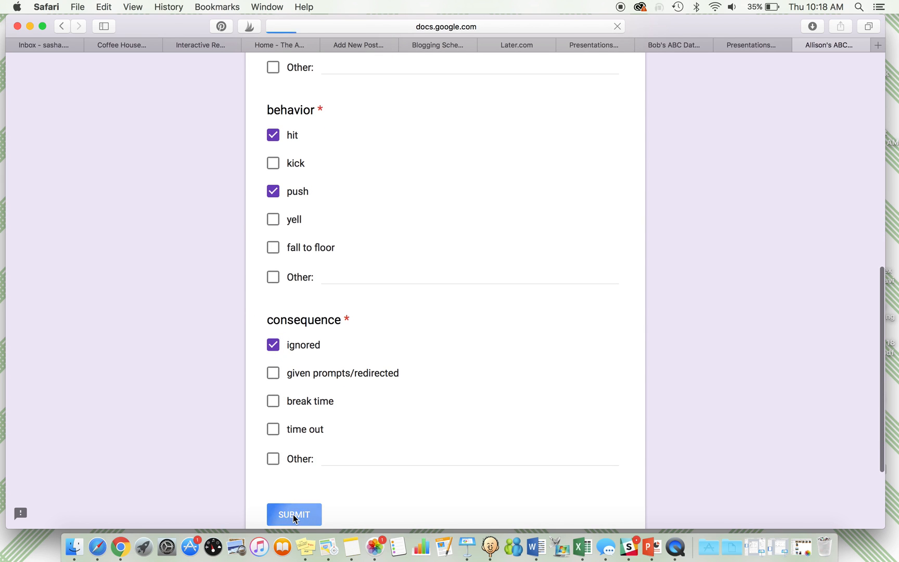
{"action": "left_click", "coordinate": [294, 514]}
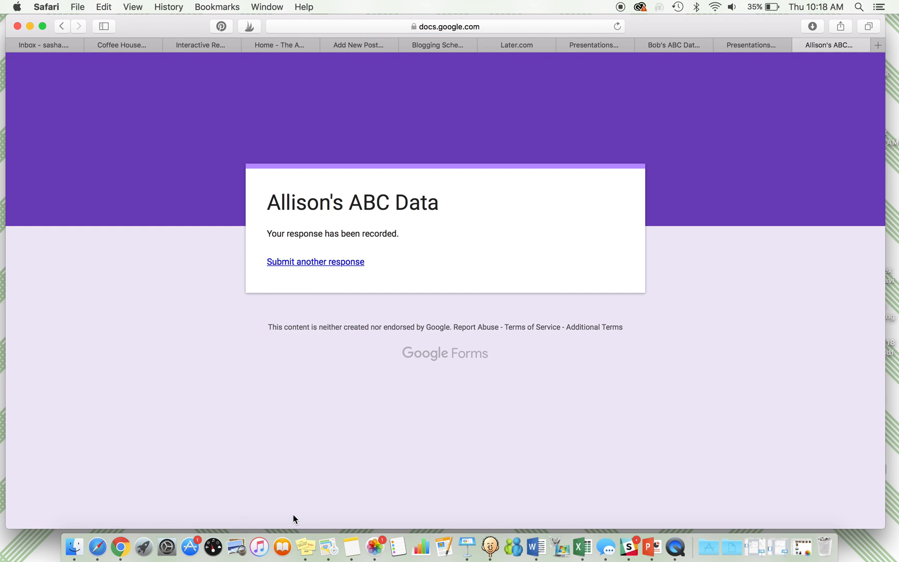
{"action": "mouse_move", "coordinate": [437, 284]}
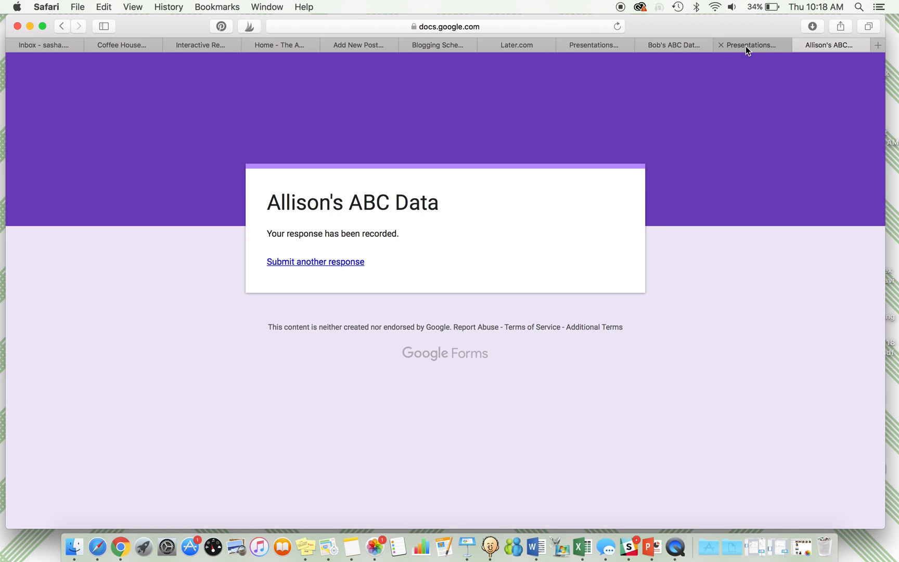
{"action": "mouse_move", "coordinate": [704, 50]}
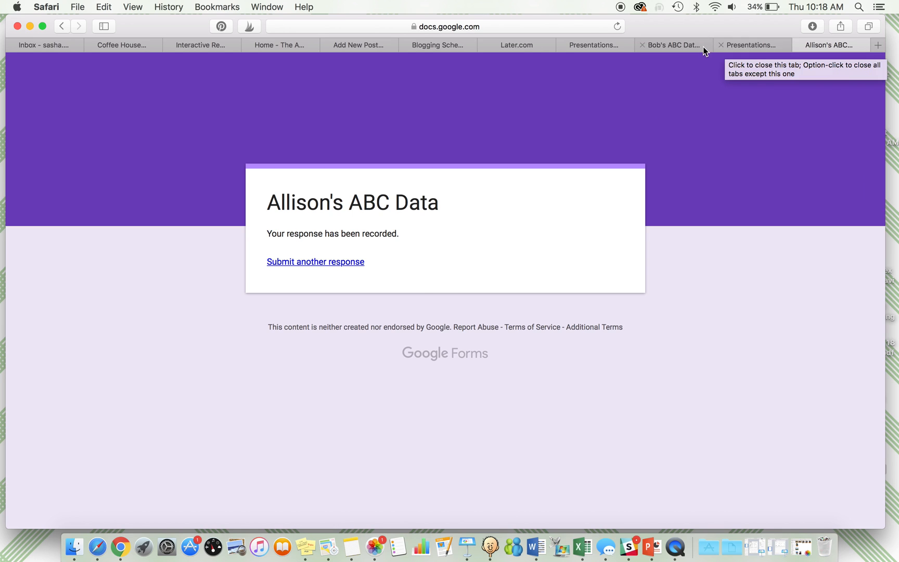
Return to Bob's ABC Data and scroll through its response summary bar charts
{"action": "left_click", "coordinate": [671, 45]}
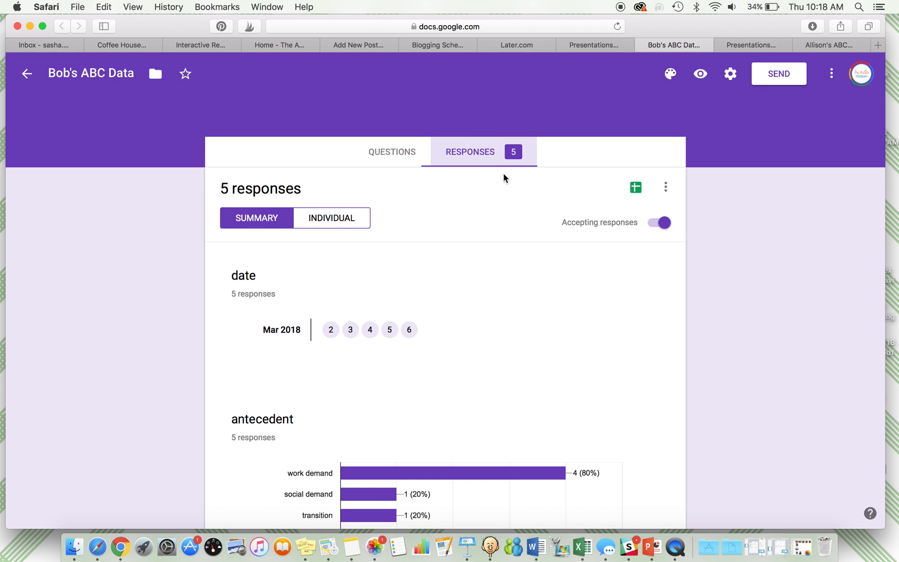
{"action": "scroll", "scroll_direction": "down", "scroll_amount": 3}
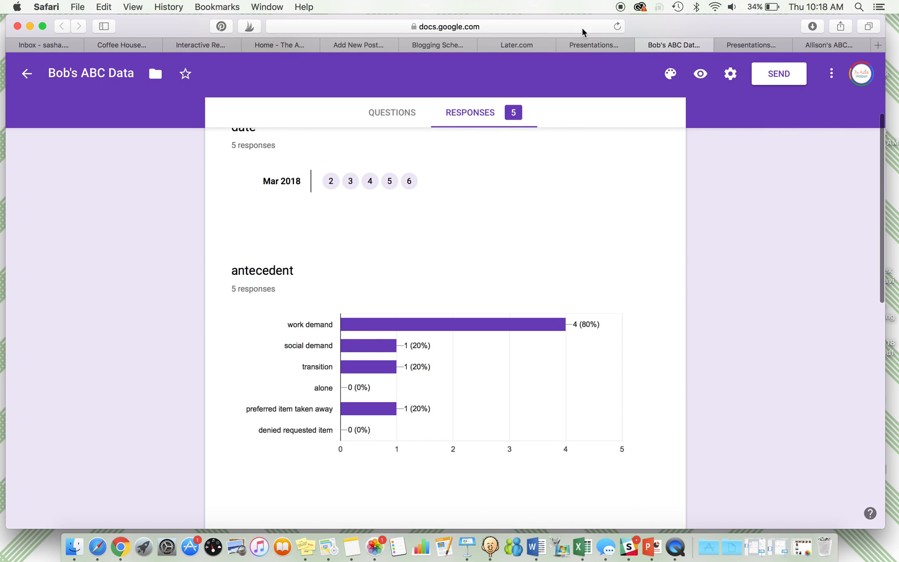
{"action": "scroll", "scroll_direction": "down", "scroll_amount": 3}
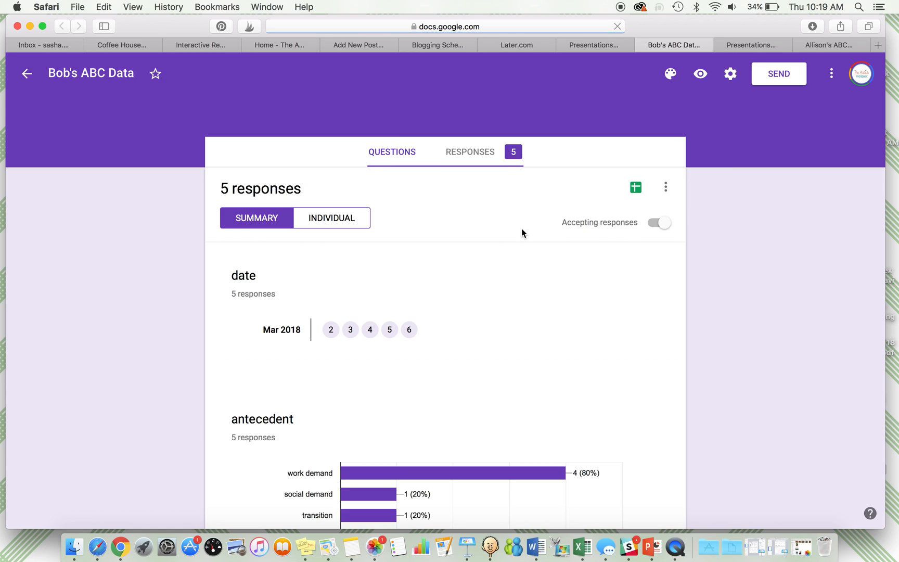
{"action": "scroll", "scroll_direction": "down", "scroll_amount": 3}
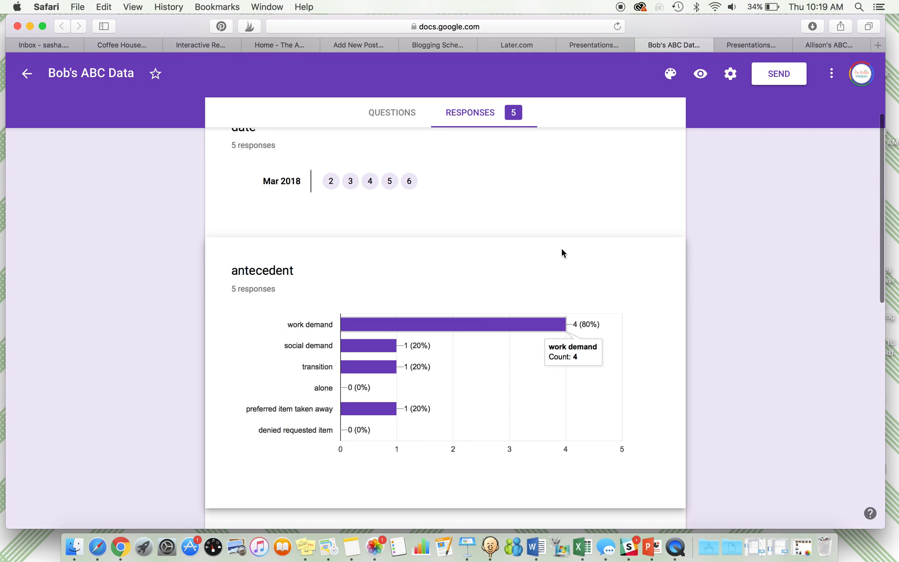
{"action": "scroll", "scroll_direction": "down", "scroll_amount": 3}
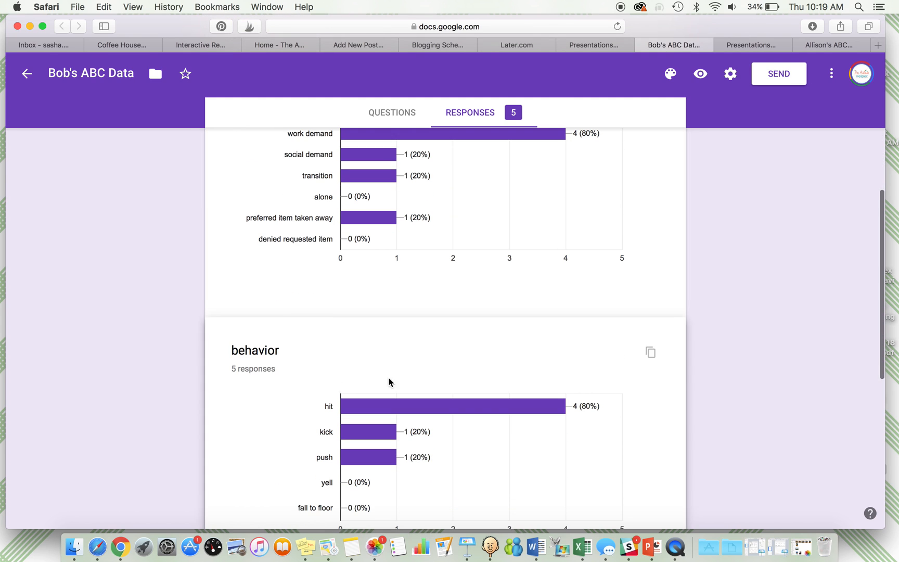
{"action": "scroll", "scroll_direction": "down", "scroll_amount": 3}
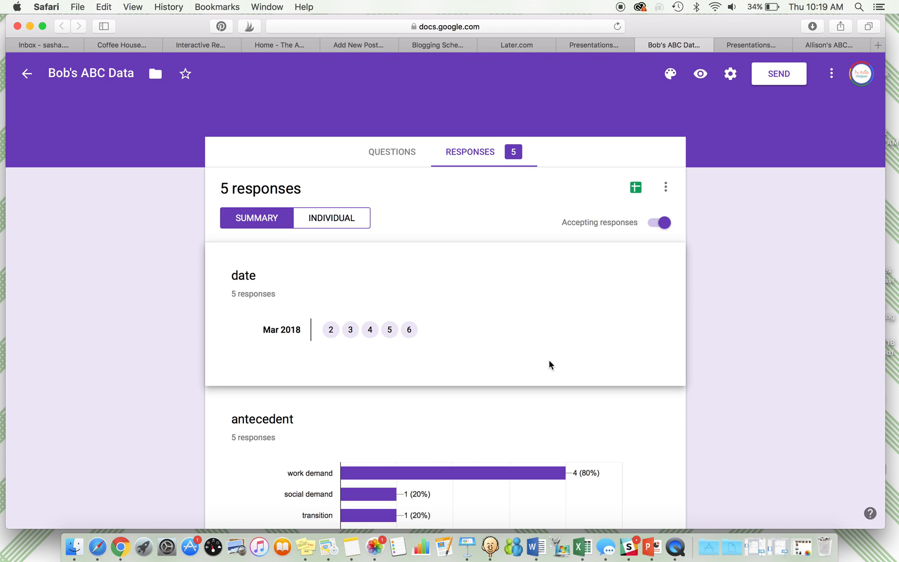
{"action": "scroll", "scroll_direction": "down", "scroll_amount": 3}
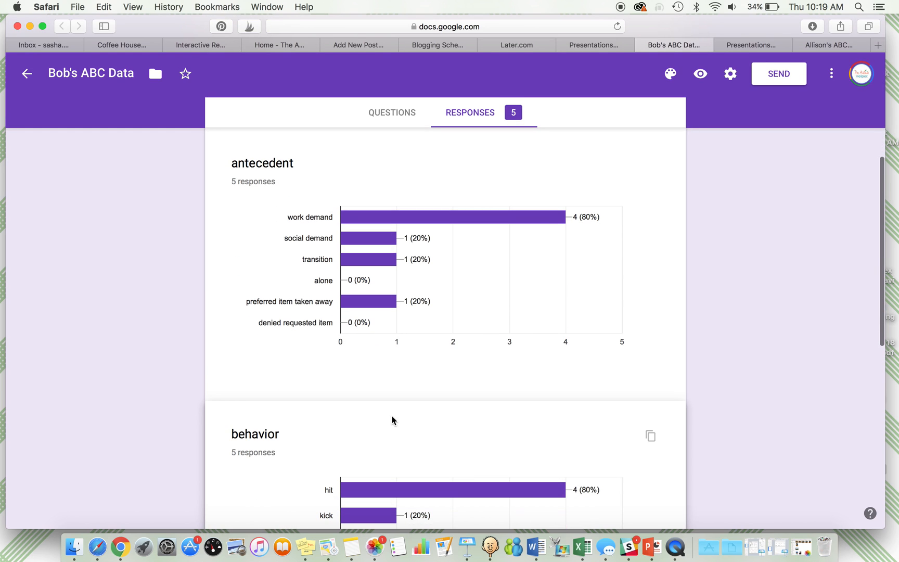
{"action": "scroll", "scroll_direction": "down", "scroll_amount": 3}
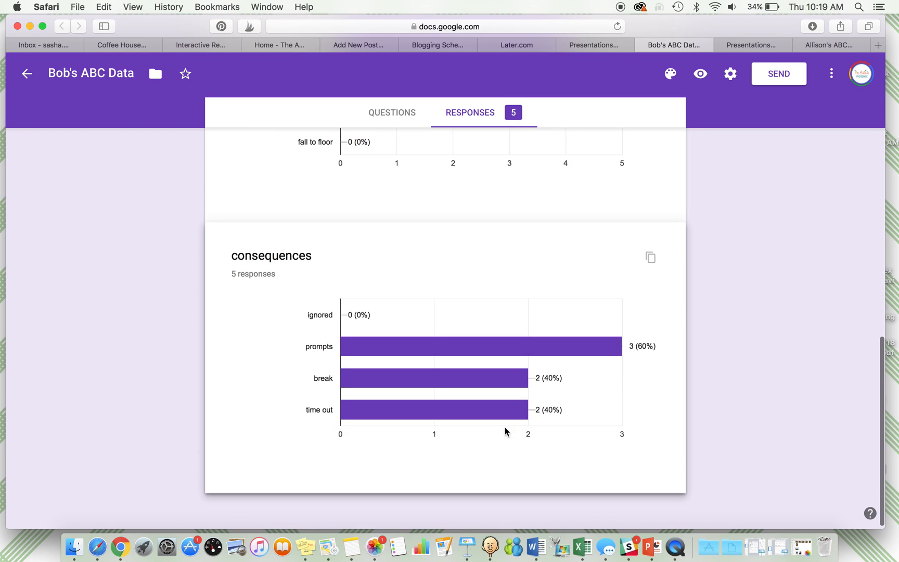
{"action": "scroll", "scroll_direction": "down", "scroll_amount": 3}
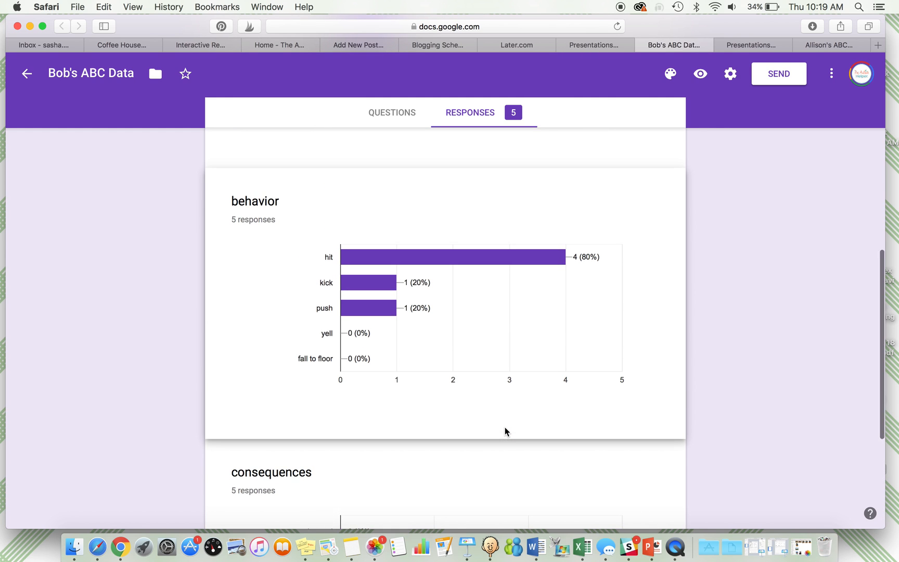
{"action": "scroll", "scroll_direction": "down", "scroll_amount": 3}
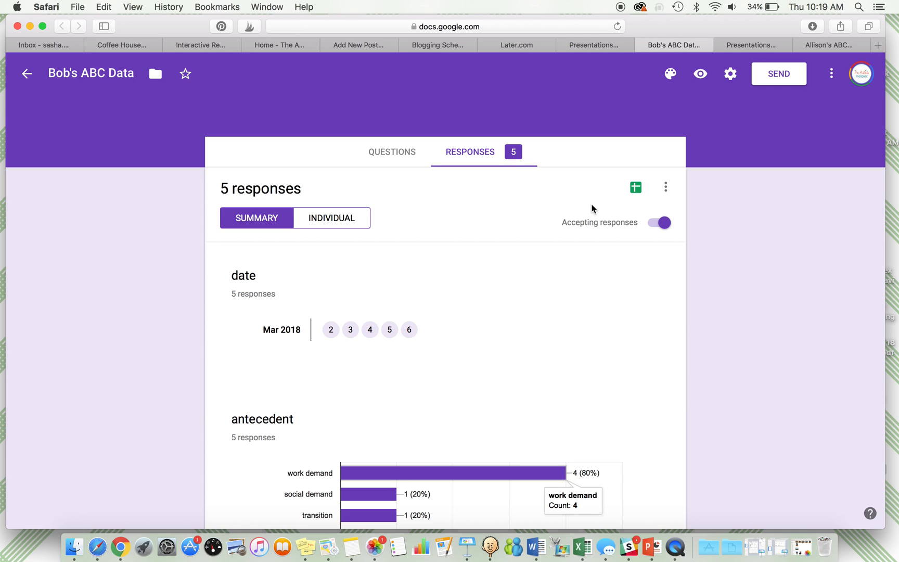
{"action": "mouse_move", "coordinate": [622, 10]}
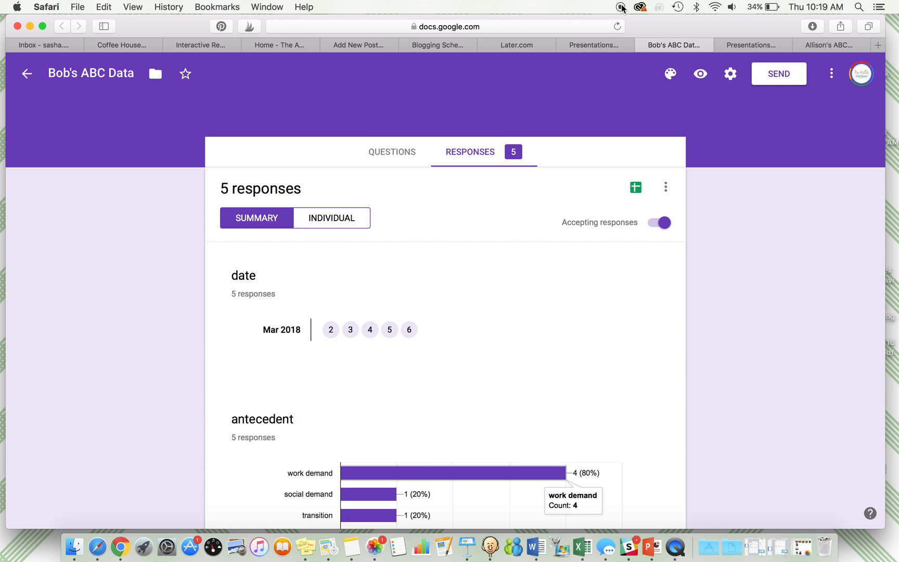